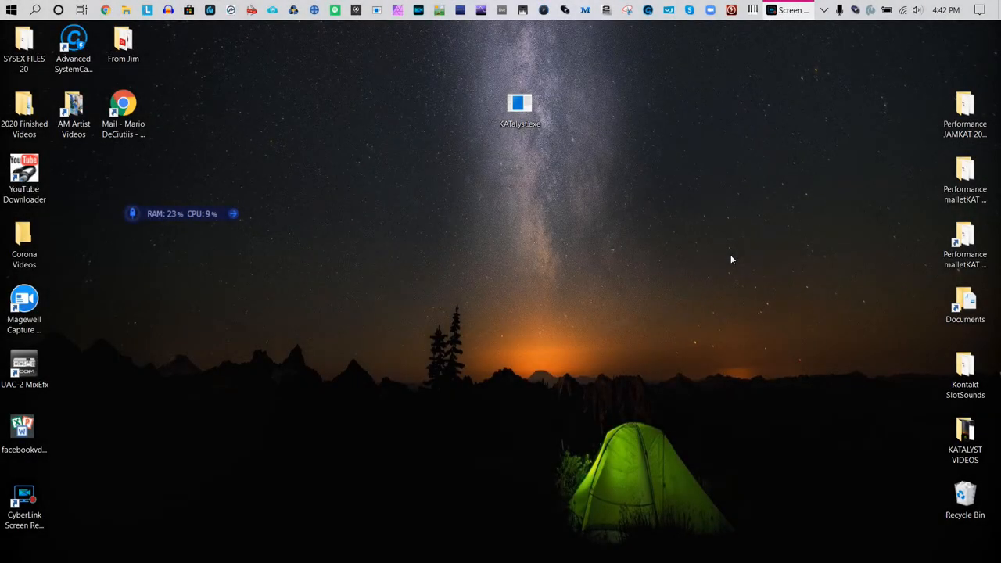
# Launch KATalyst and show the looper functions with record, play, overdub and undo
pyautogui.doubleClick(520, 104)
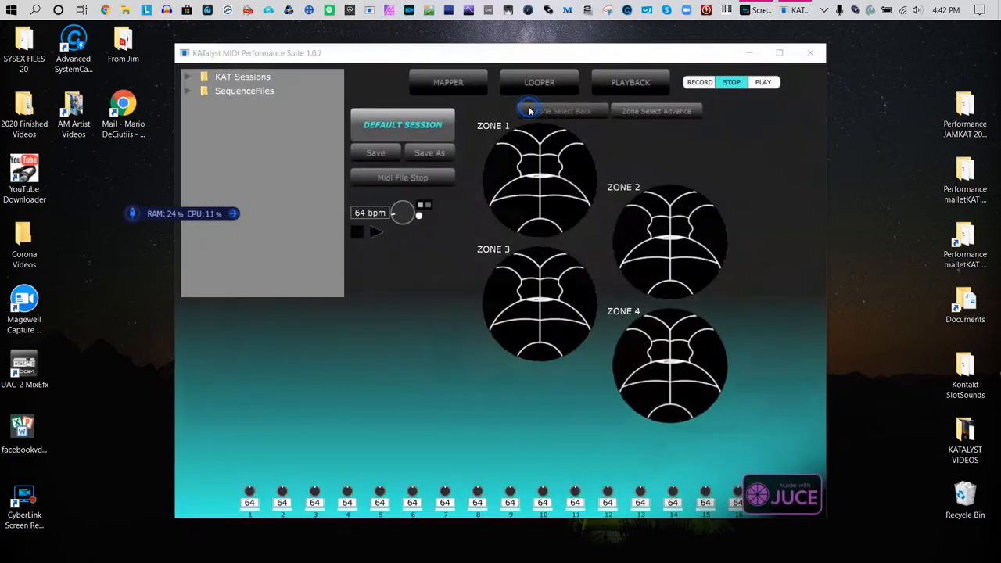
pyautogui.click(539, 81)
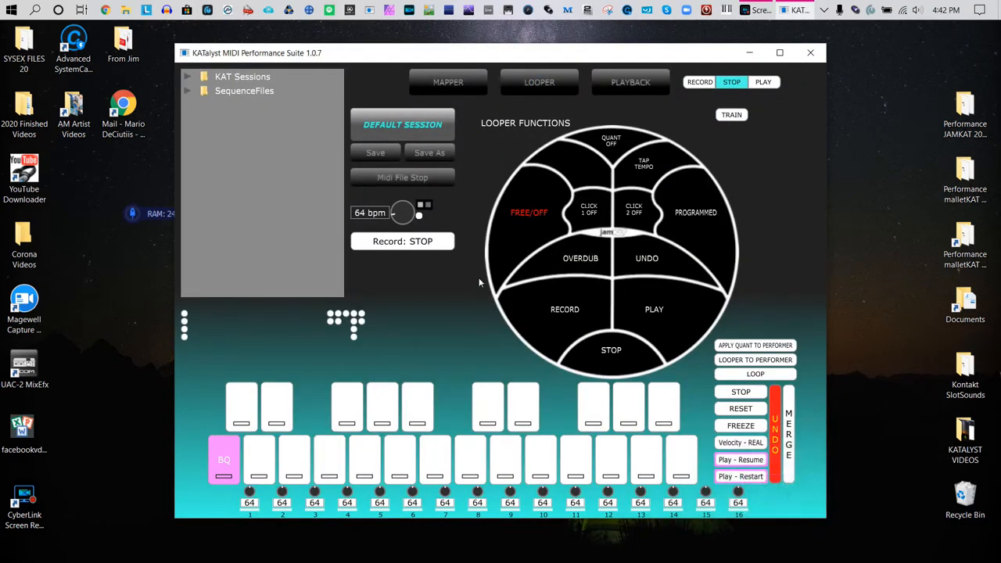
pyautogui.moveTo(599, 216)
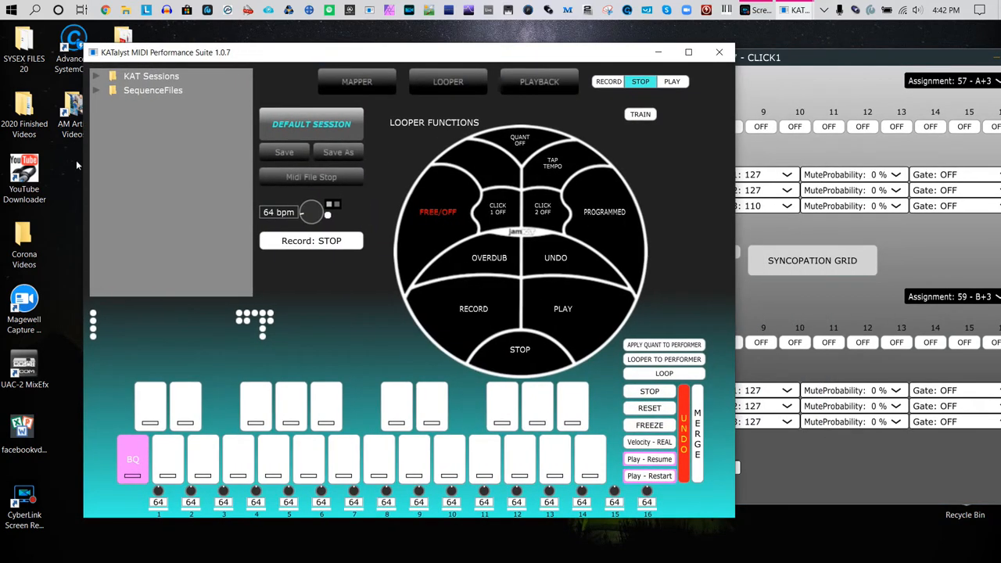
# Load India in 5.kit from KAT Sessions at 93 bpm, then collapse the folder
pyautogui.click(97, 75)
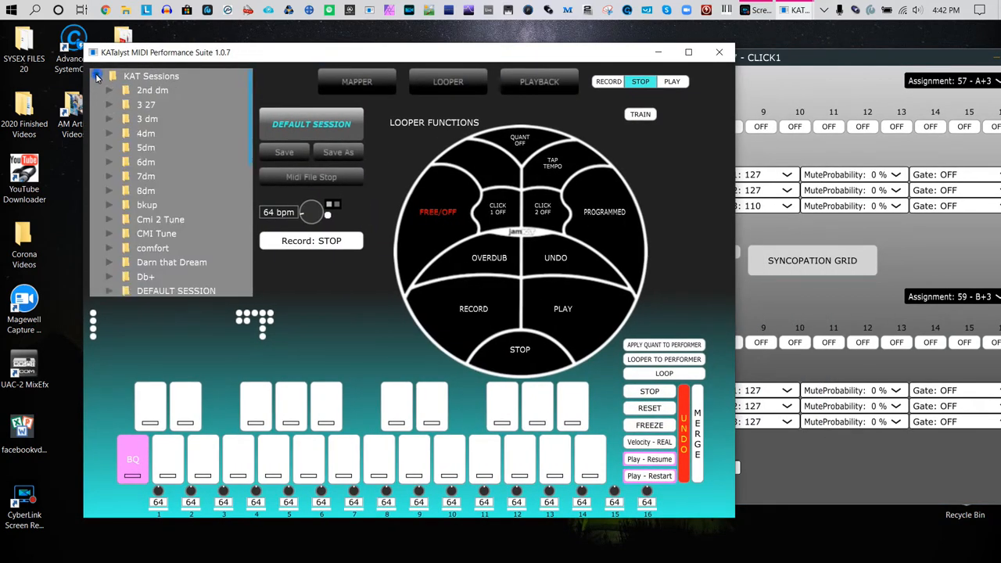
pyautogui.scroll(-3)
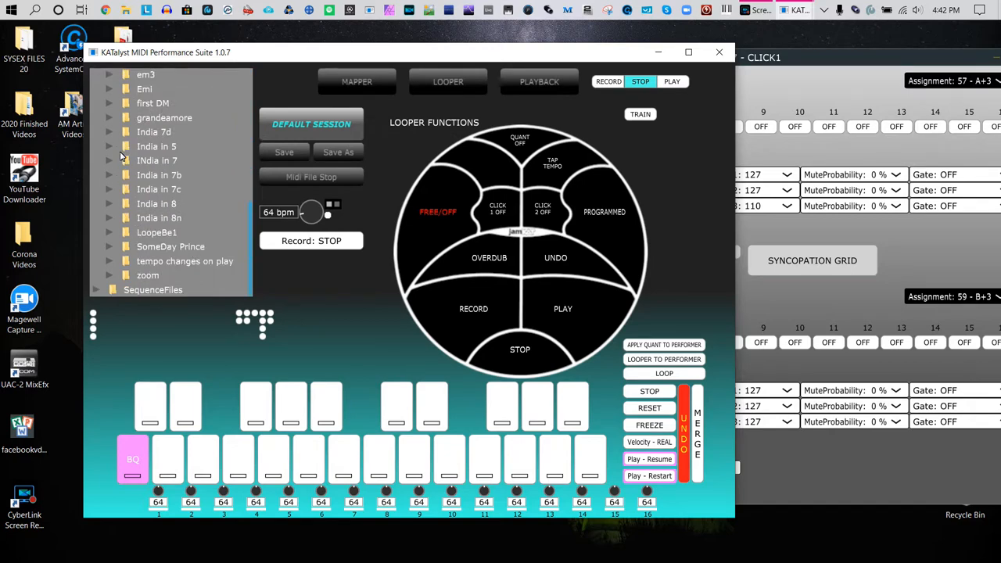
pyautogui.click(111, 147)
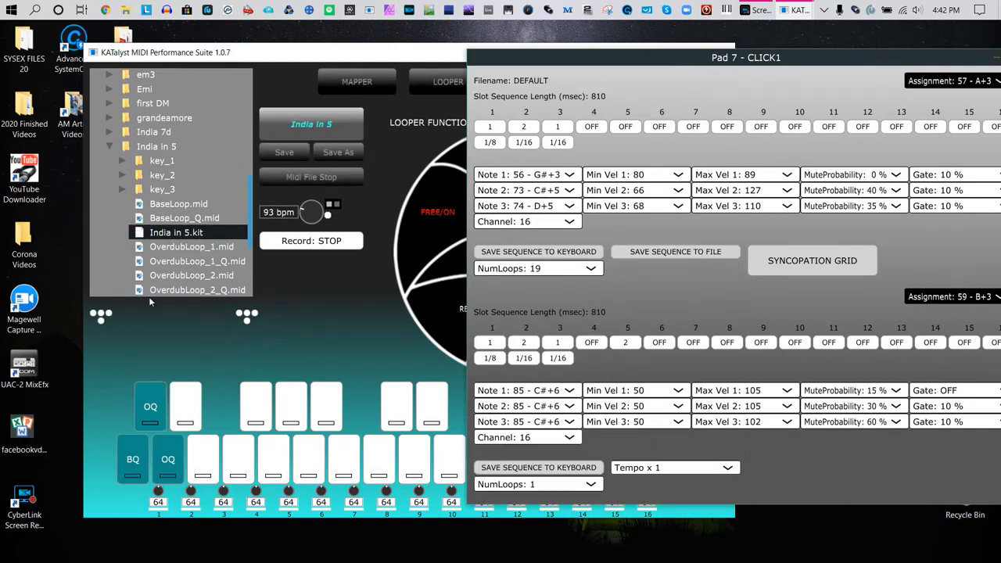
pyautogui.moveTo(204, 325)
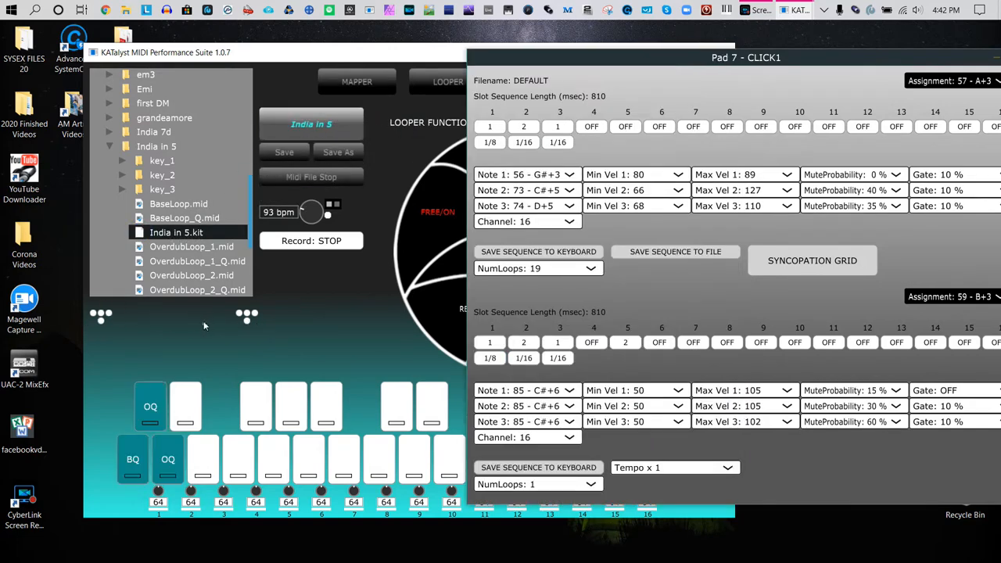
pyautogui.click(111, 146)
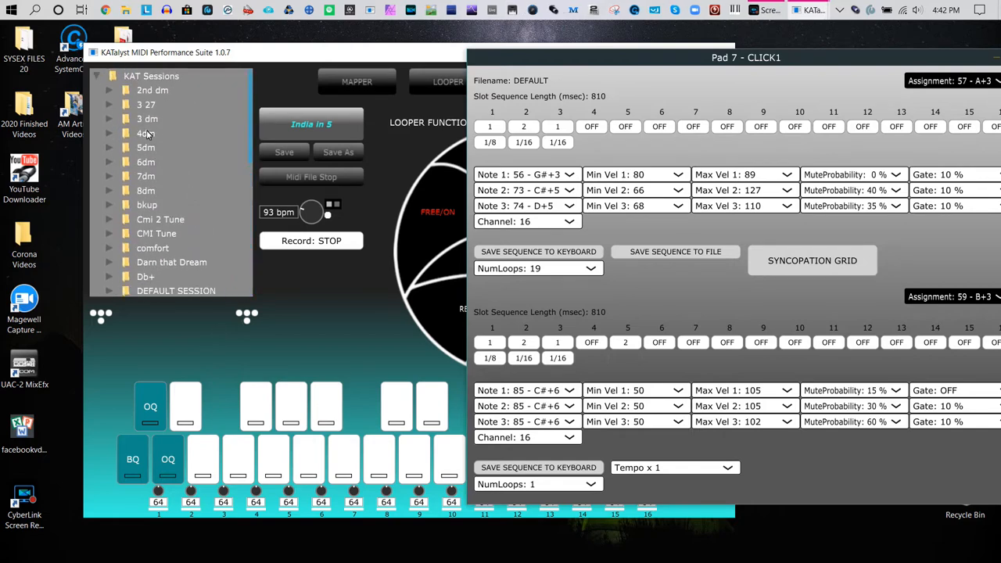
pyautogui.click(97, 76)
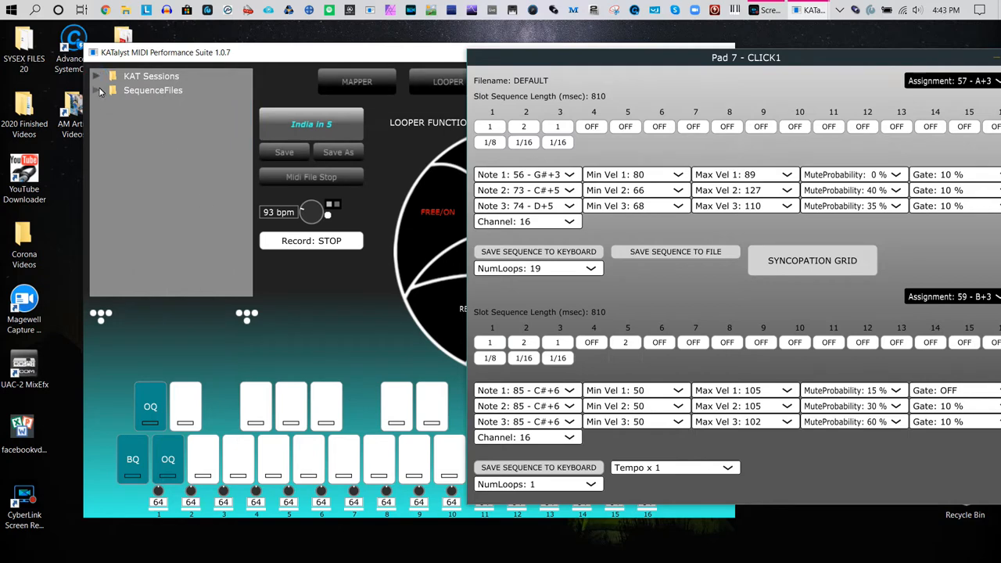
# Expand SequenceFiles and scroll down the list to India in 5.seq
pyautogui.click(100, 90)
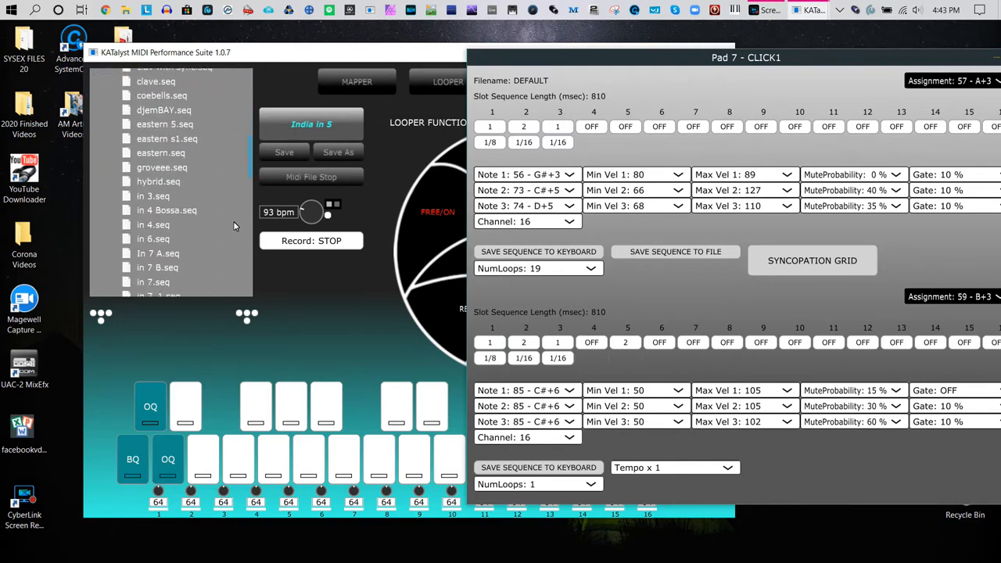
pyautogui.scroll(-3)
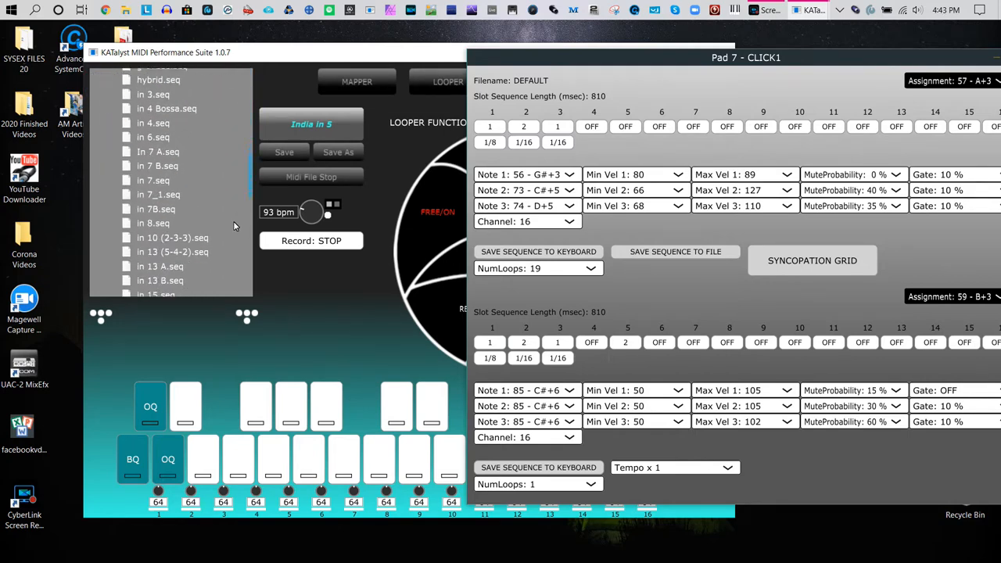
pyautogui.scroll(-3)
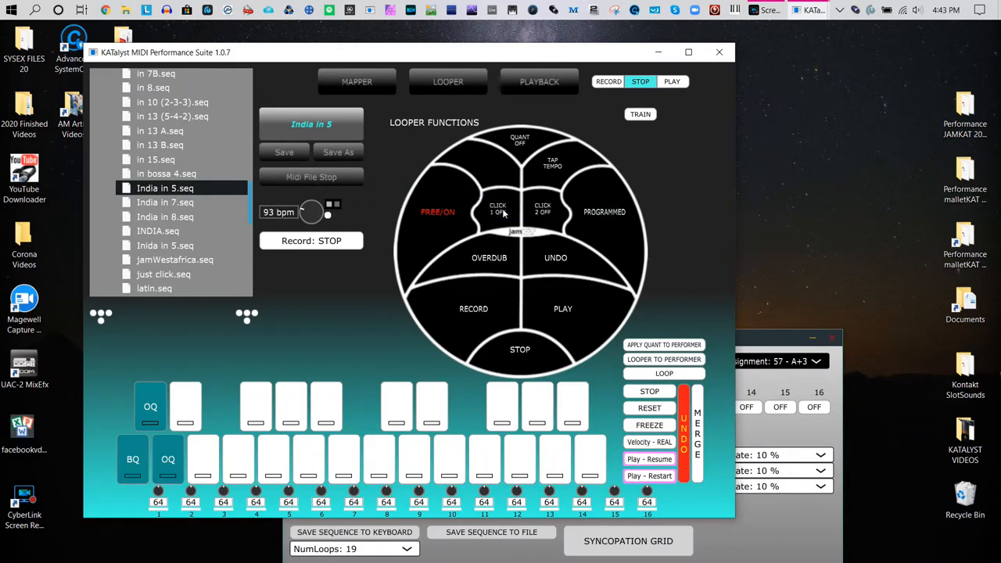
pyautogui.moveTo(442, 309)
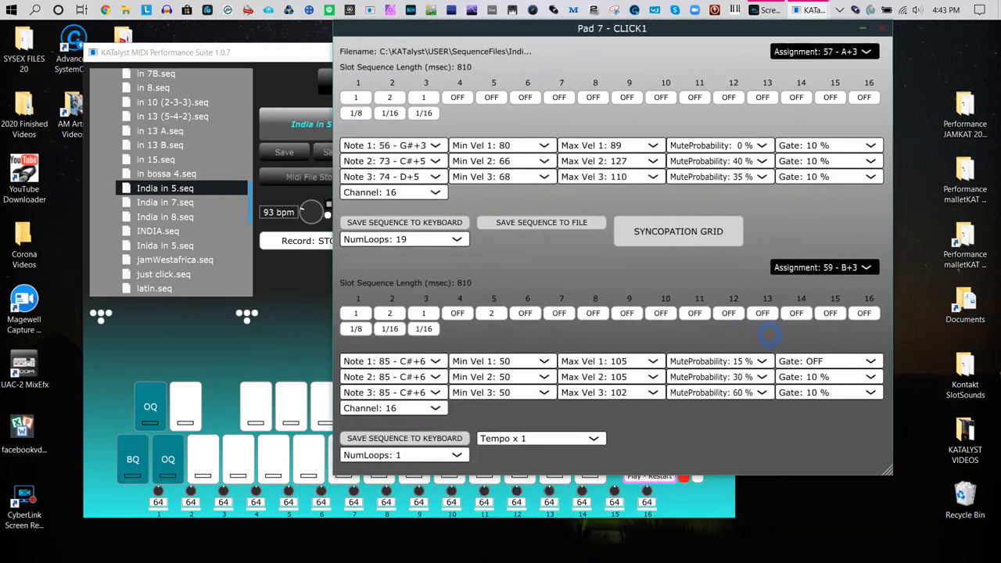
# Drag the Pad 7 CLICK1 editor left so the whole window is onscreen
pyautogui.moveTo(613, 28); pyautogui.dragTo(566, 69)
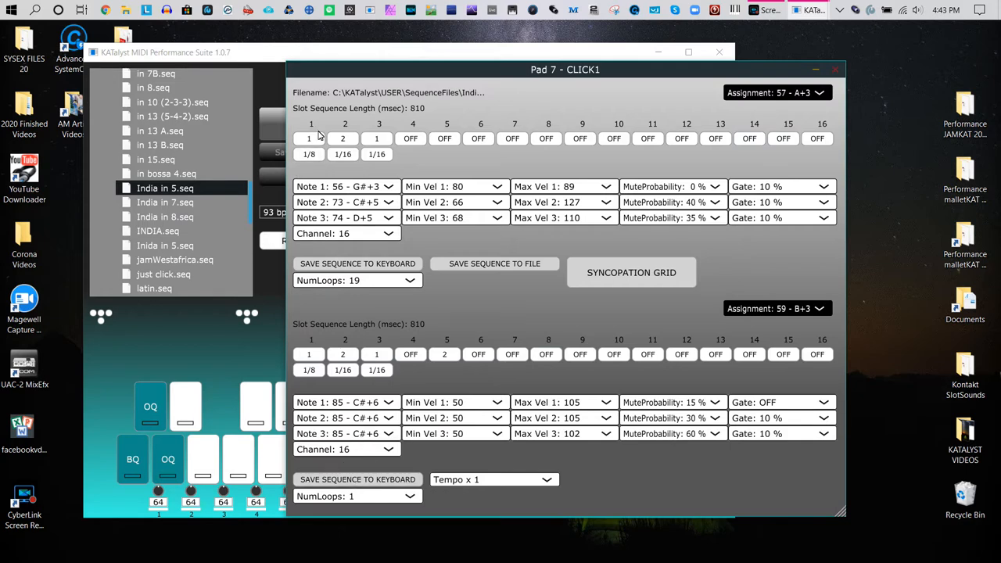
pyautogui.moveTo(286, 150)
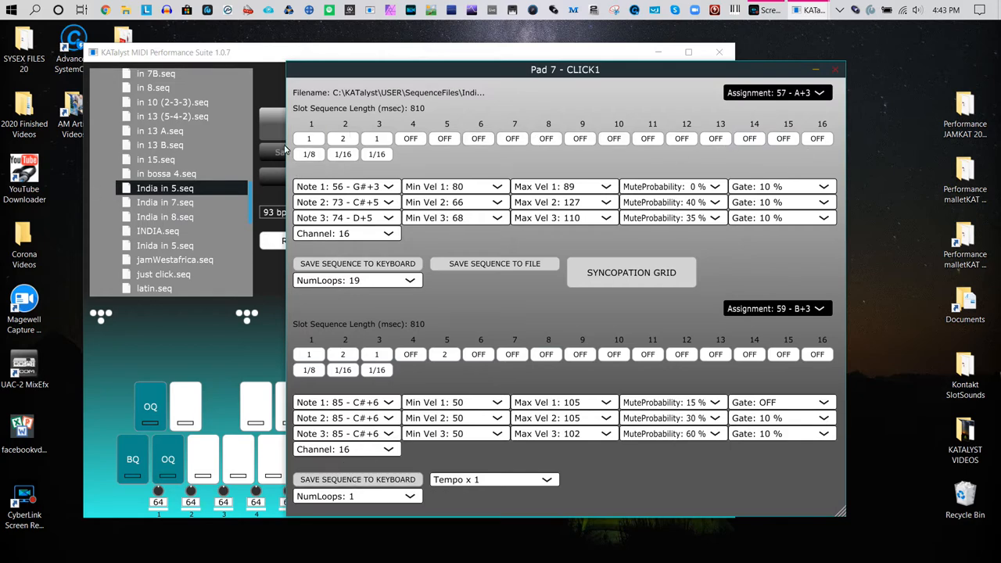
pyautogui.moveTo(694, 154)
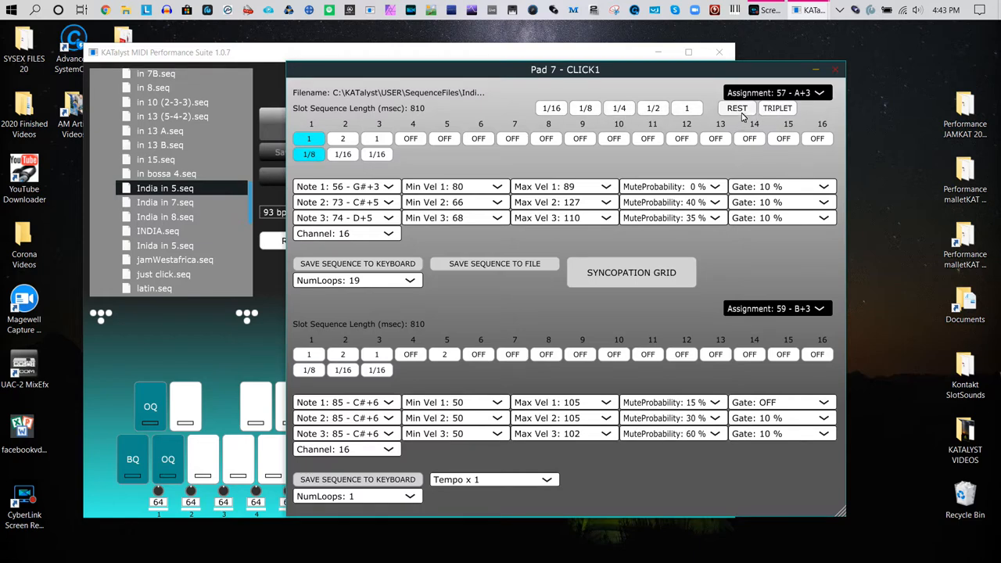
pyautogui.moveTo(806, 147)
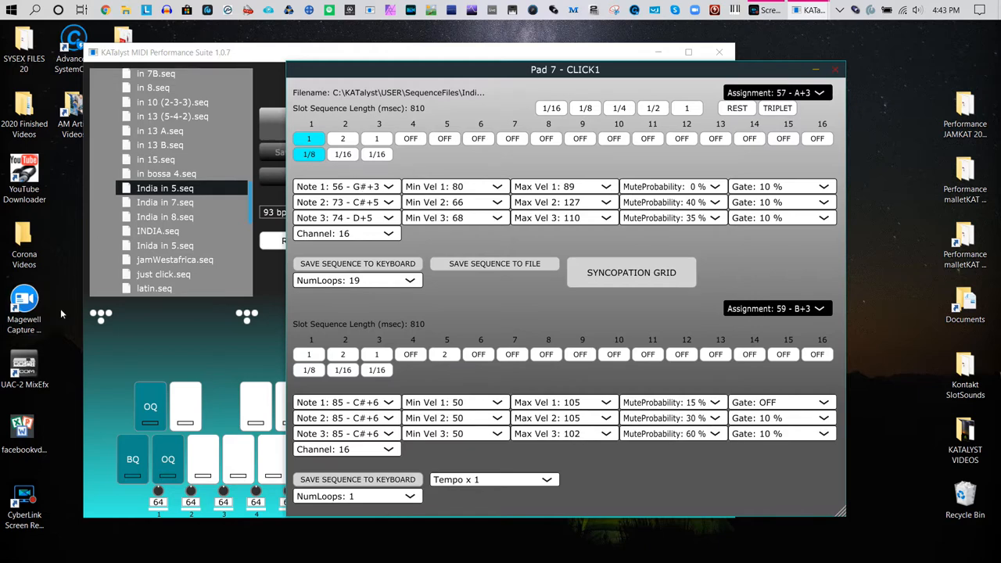
pyautogui.moveTo(110, 317)
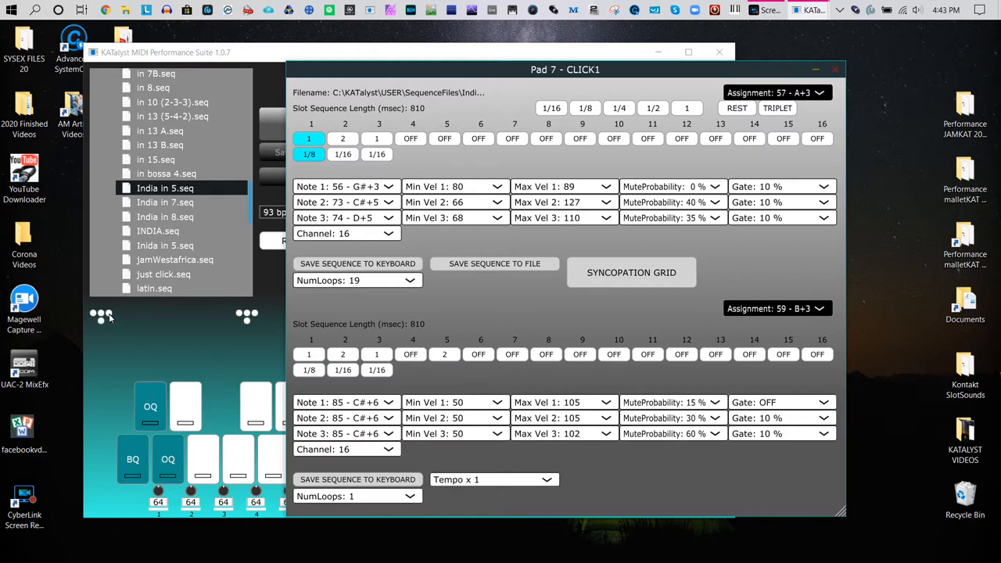
pyautogui.moveTo(244, 332)
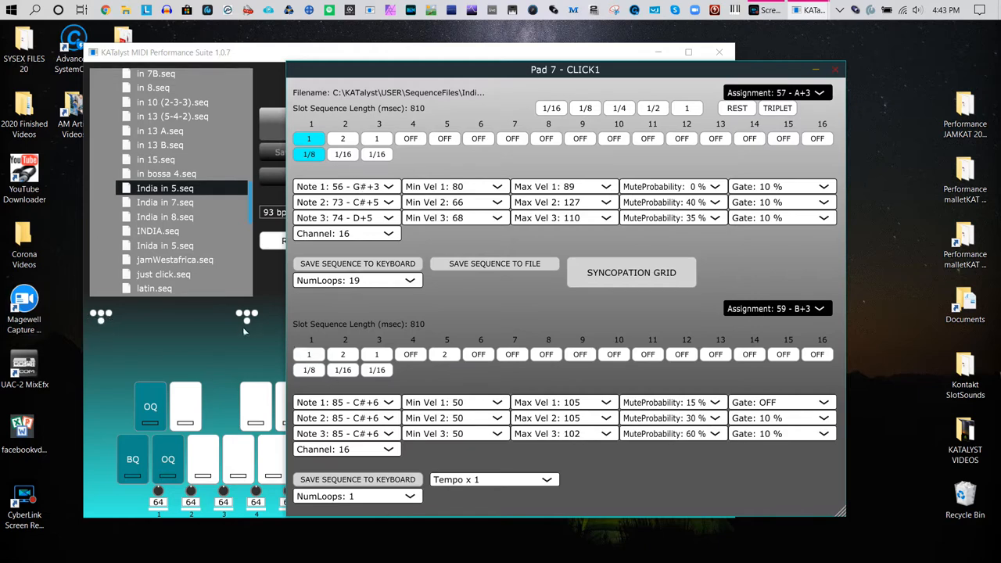
pyautogui.moveTo(243, 317)
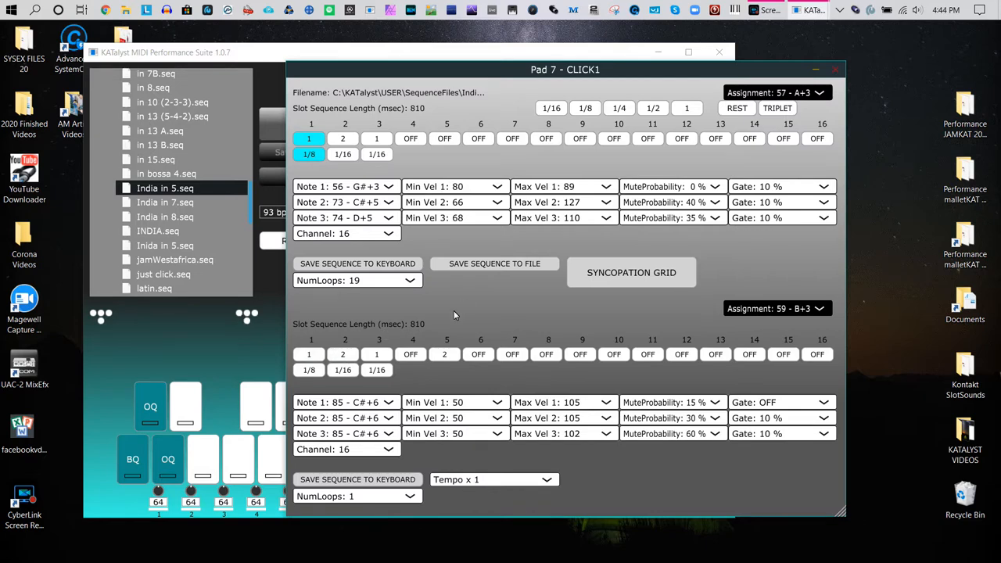
pyautogui.moveTo(347, 188)
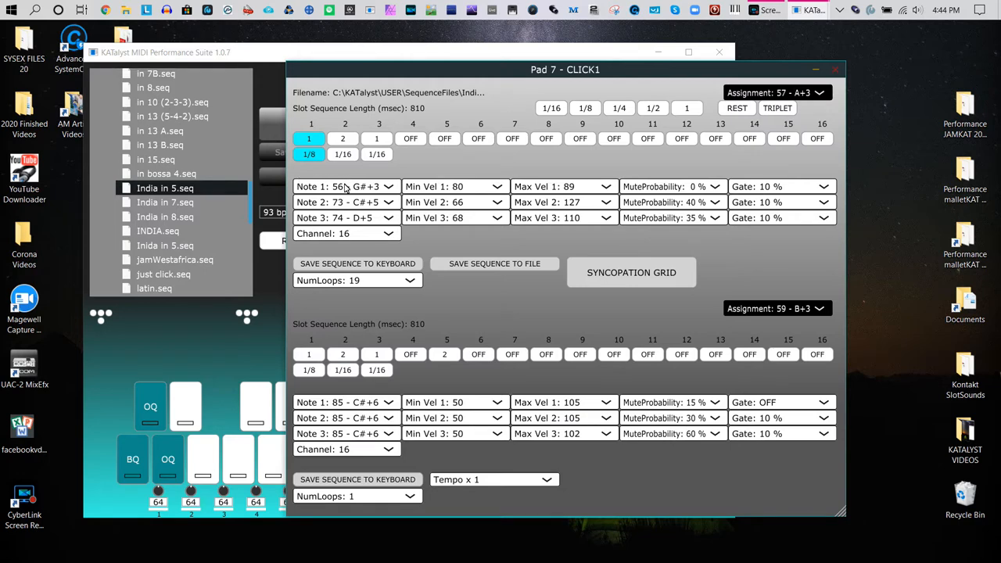
pyautogui.moveTo(342, 192)
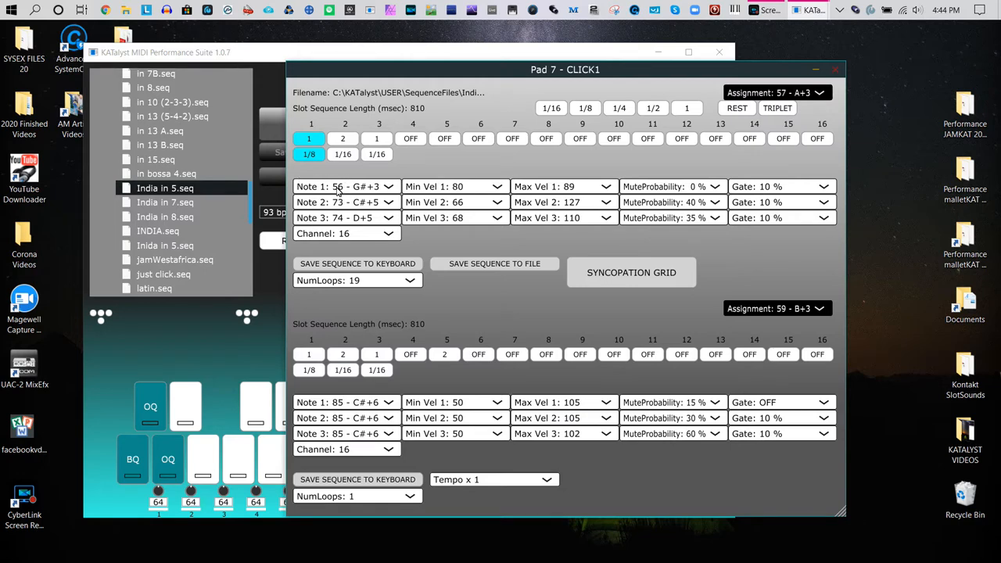
pyautogui.moveTo(337, 192)
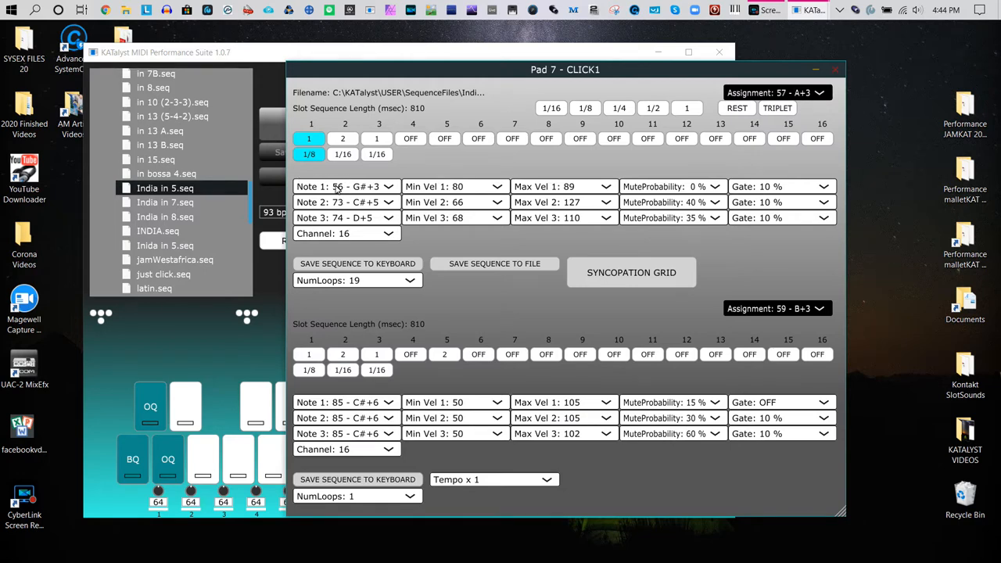
# Select slot 1 of the first Pad 7 CLICK1 sequence, assigned to 57 - A+3
pyautogui.click(308, 139)
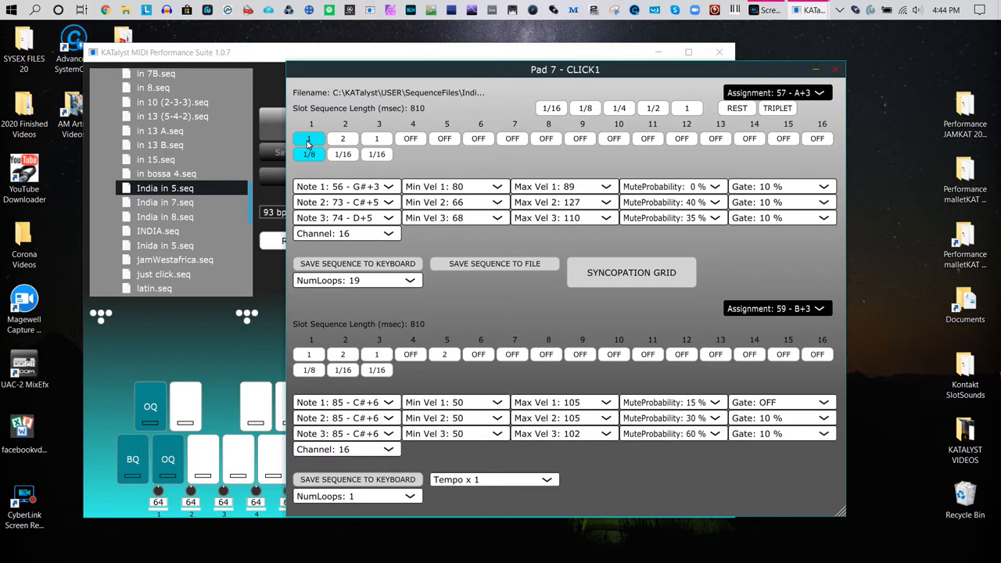
pyautogui.click(309, 138)
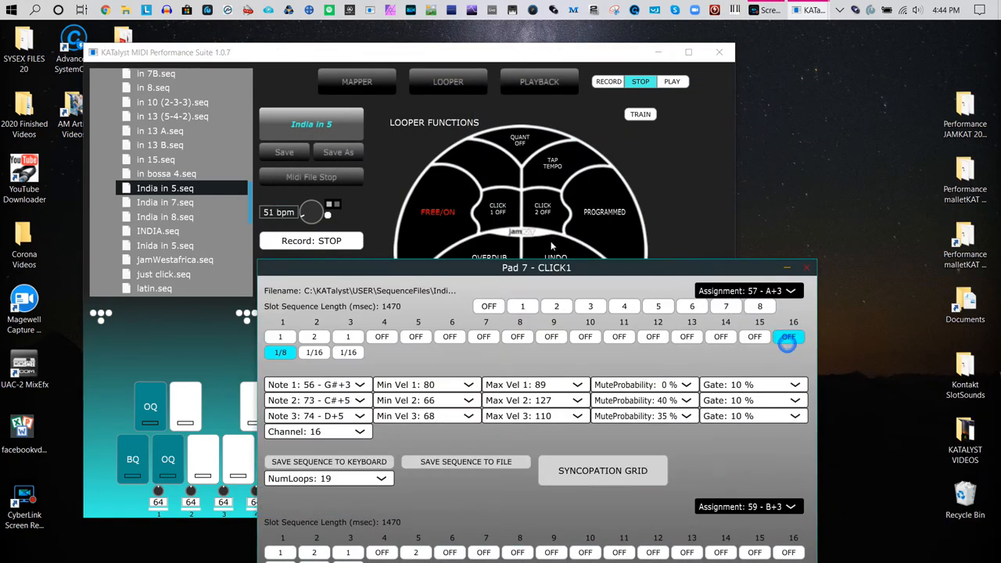
# Move the Pad 7 editor aside and keep slot sequence output on LoopBe Internal MIDI
pyautogui.moveTo(537, 267); pyautogui.dragTo(587, 92)
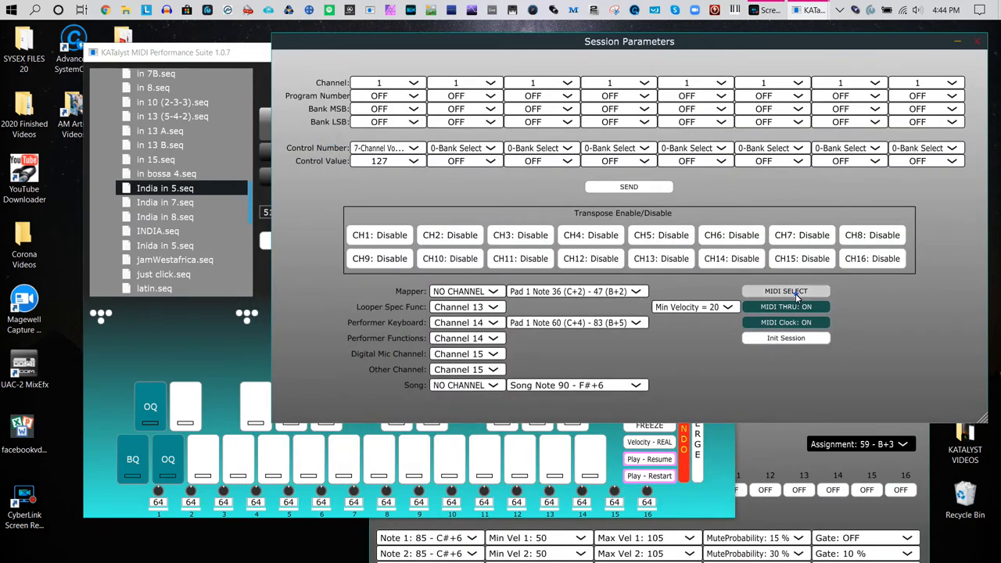
pyautogui.click(786, 291)
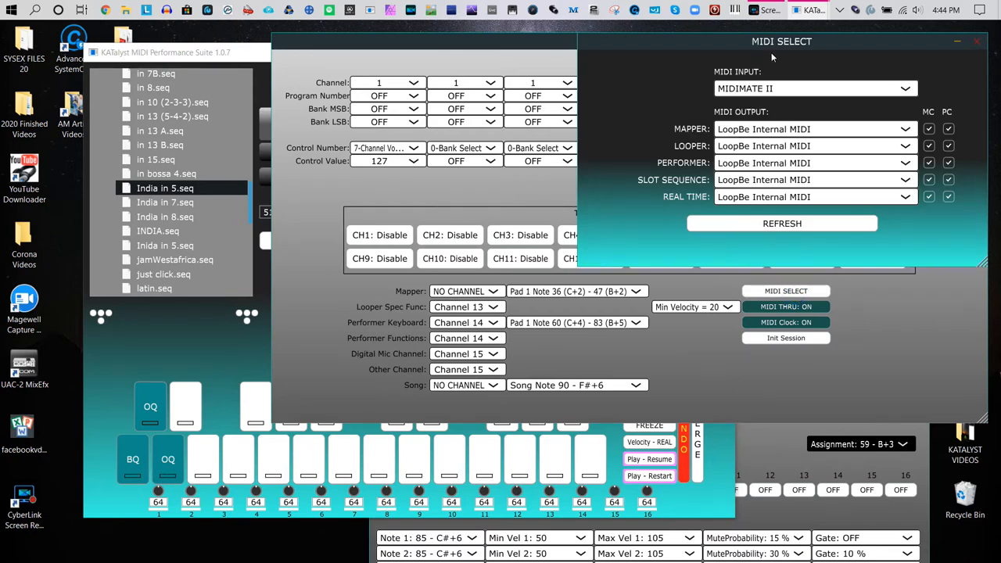
pyautogui.moveTo(819, 218)
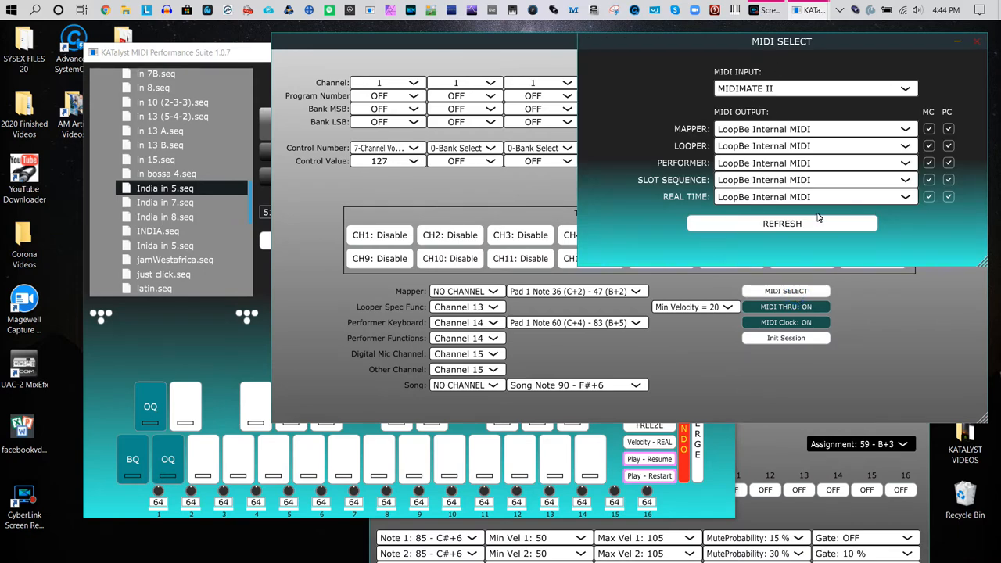
pyautogui.moveTo(665, 191)
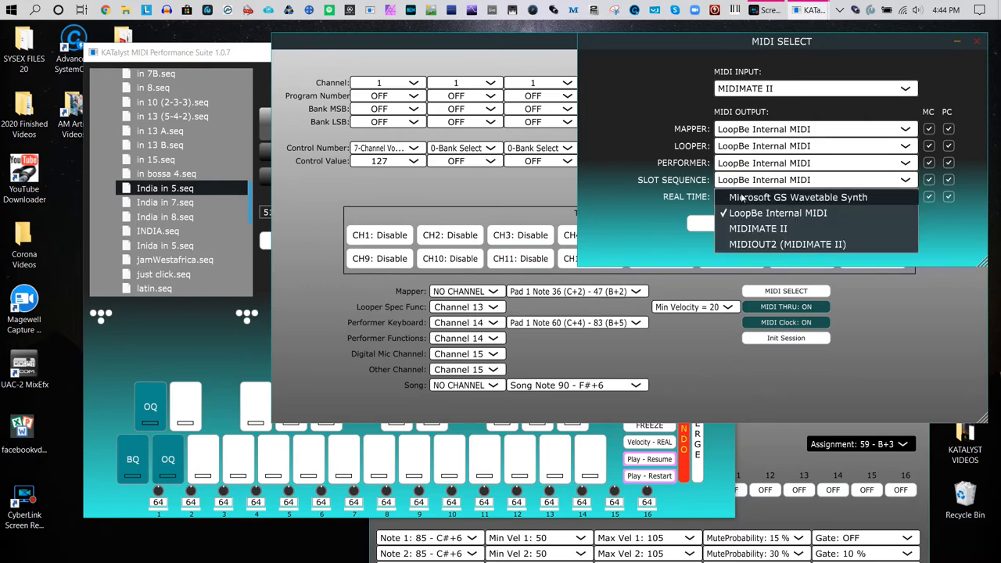
pyautogui.click(778, 213)
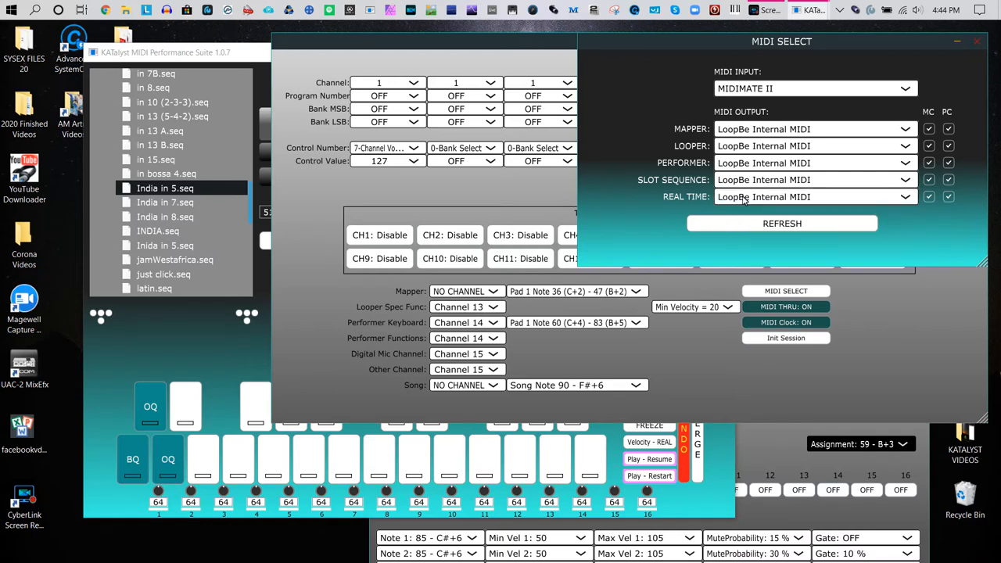
pyautogui.click(813, 179)
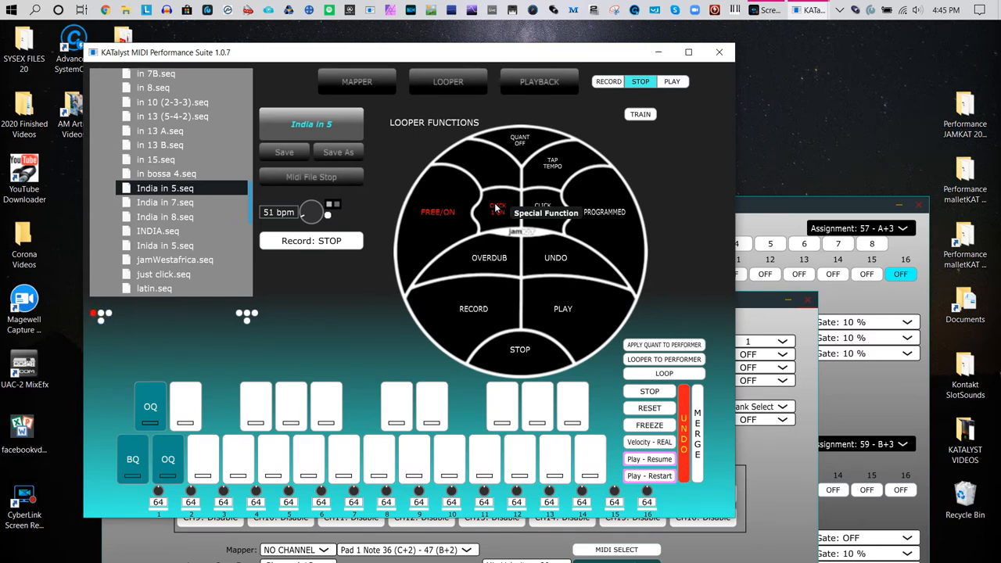
pyautogui.moveTo(685, 207)
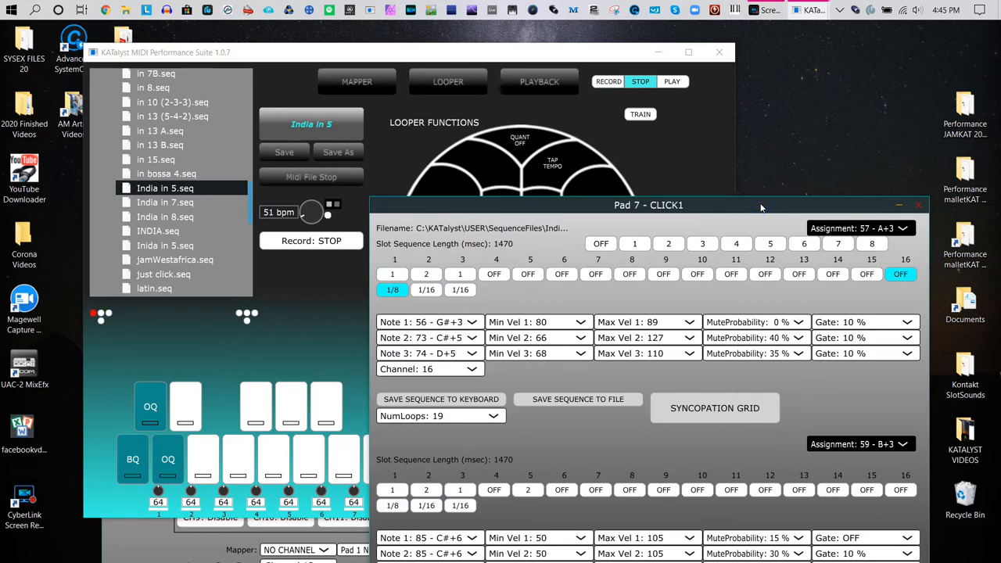
# Put Pad 7's CLICK1 slots on channel 10 and mute the Syncopation Grid's C+2 bass drum
pyautogui.moveTo(648, 205); pyautogui.dragTo(610, 95)
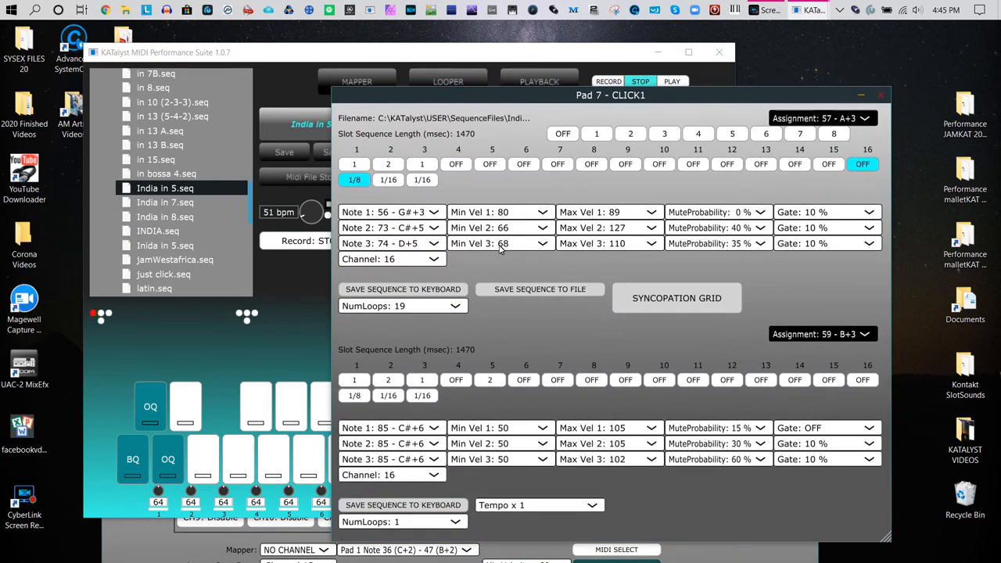
pyautogui.click(391, 259)
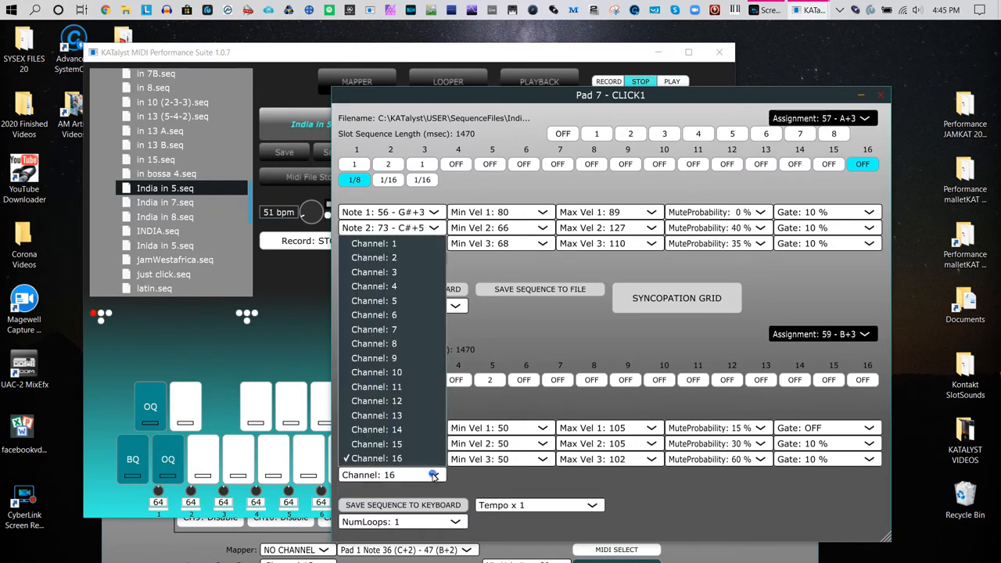
pyautogui.click(677, 298)
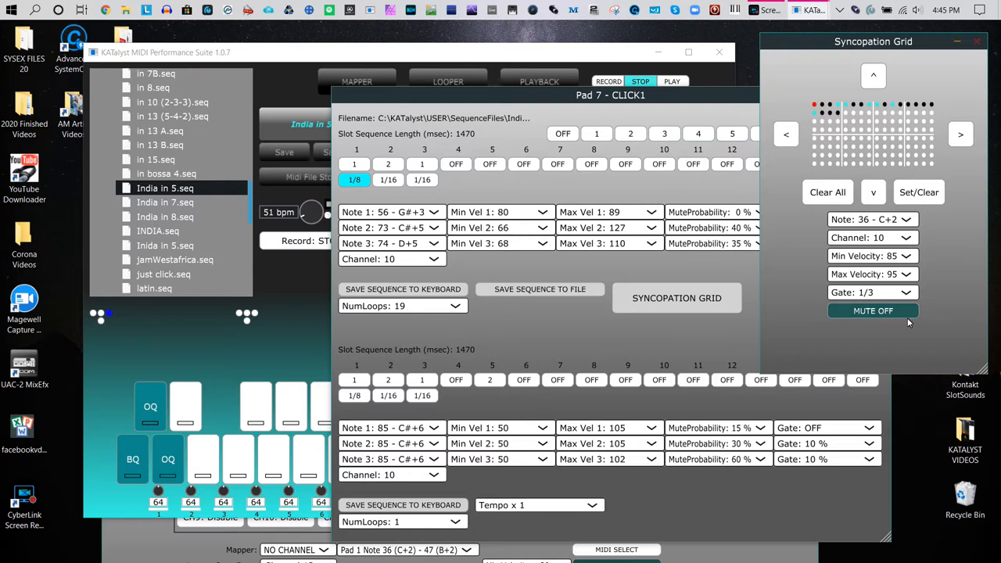
pyautogui.click(874, 311)
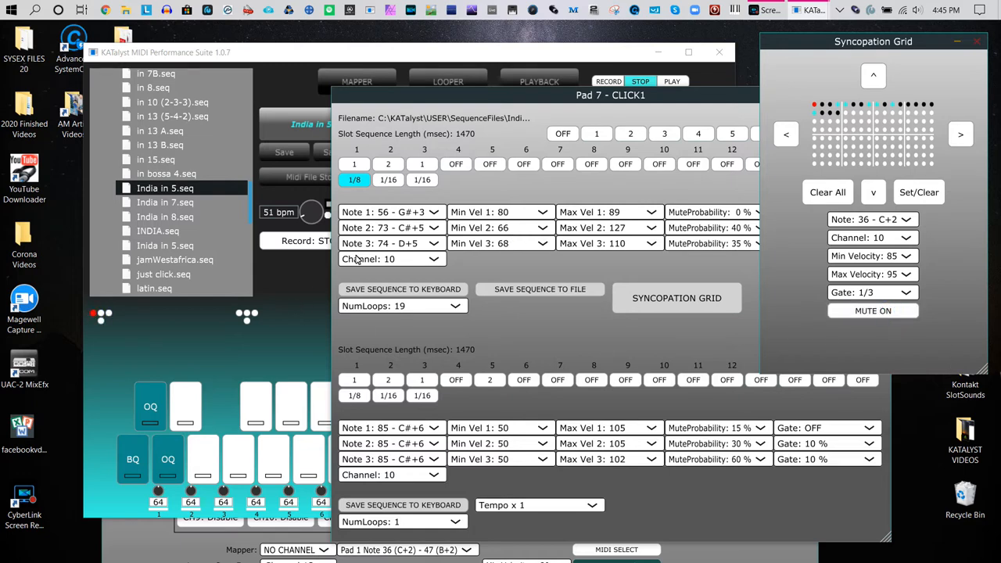
pyautogui.moveTo(741, 268)
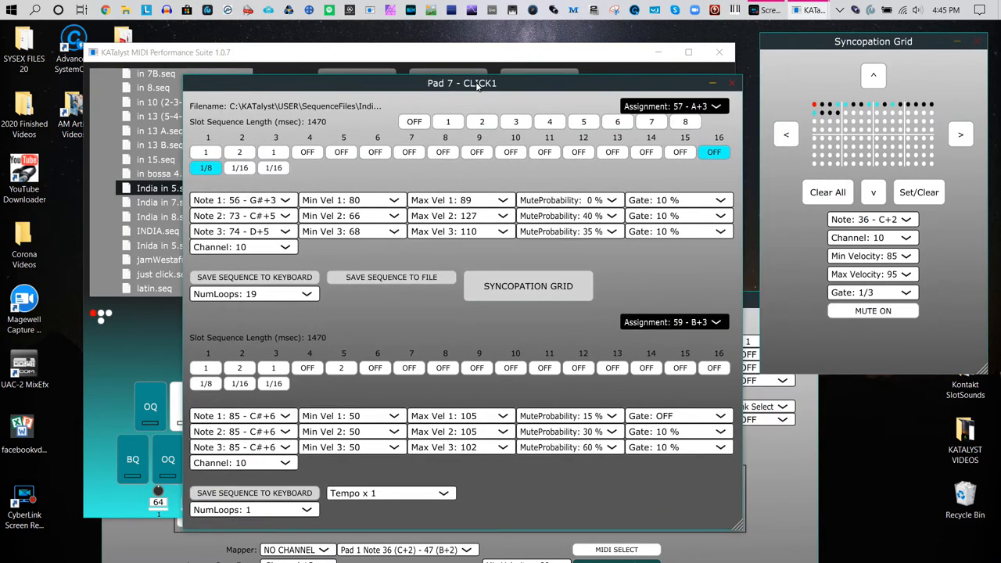
# Reposition the Pad 7 editor window to reach the first slot's mute probability settings
pyautogui.click(569, 216)
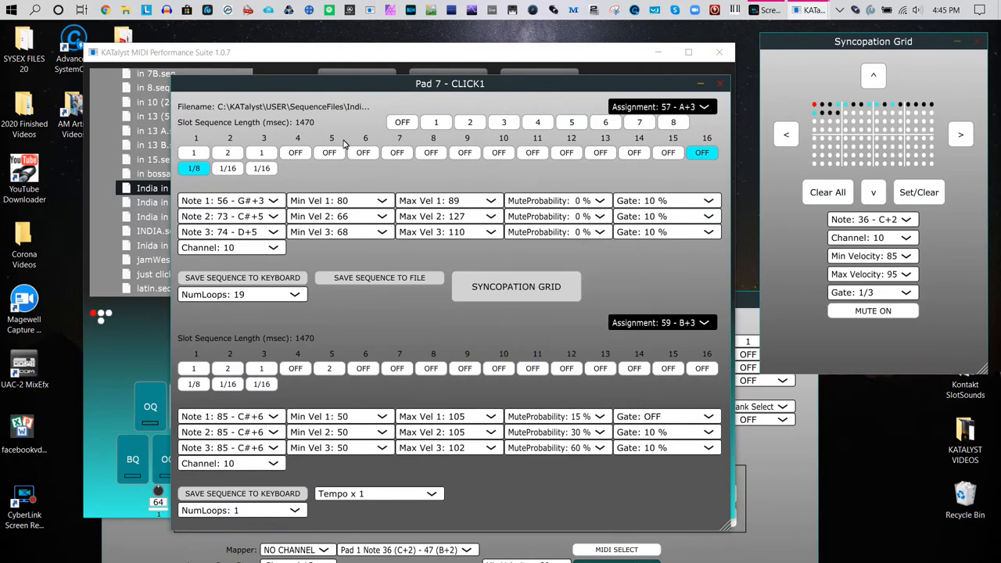
pyautogui.moveTo(525, 317)
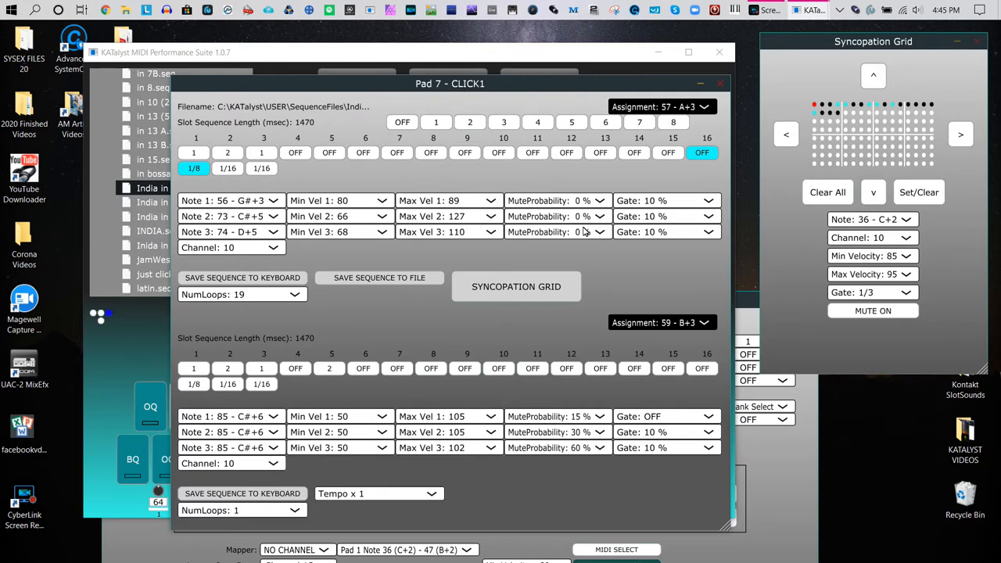
pyautogui.moveTo(597, 236)
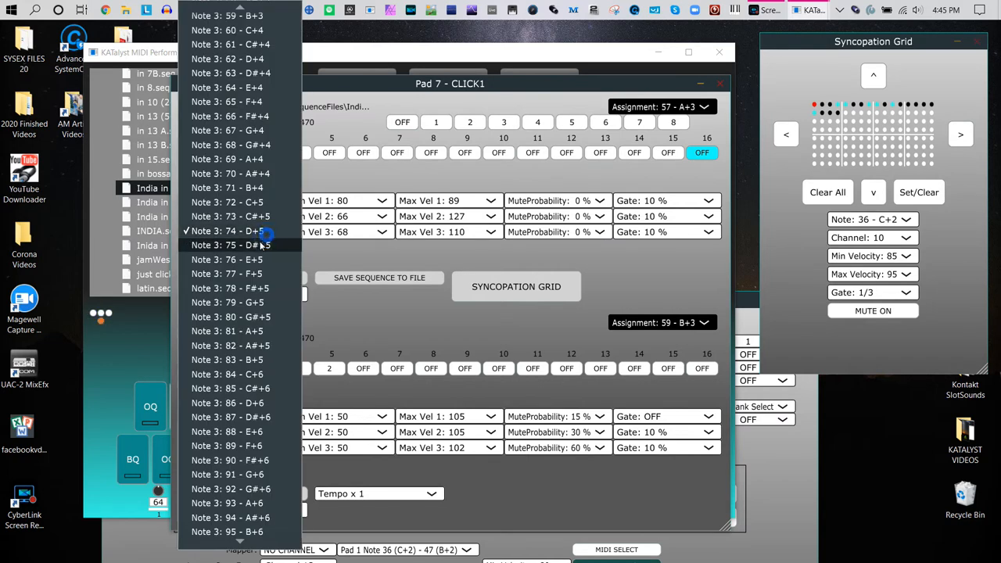
# Set note 3 to 75 - D#+5 and give notes 2 and 3 30% mute probability
pyautogui.click(227, 245)
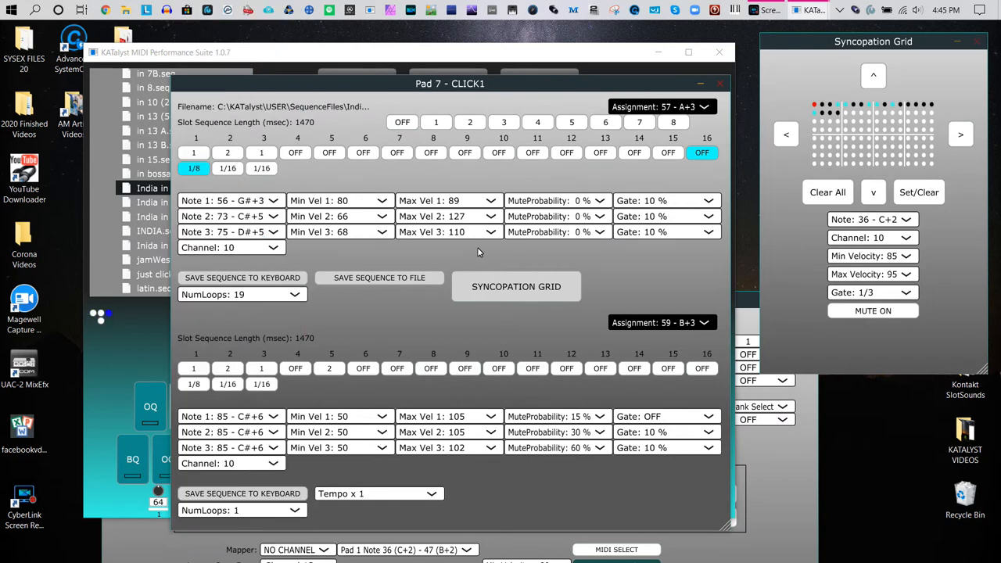
pyautogui.moveTo(560, 222)
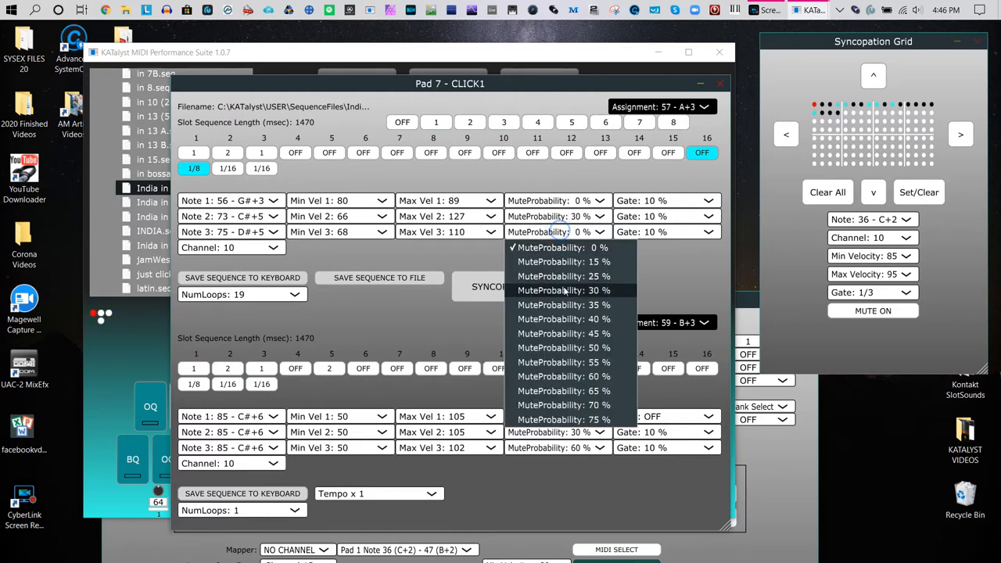
pyautogui.click(563, 290)
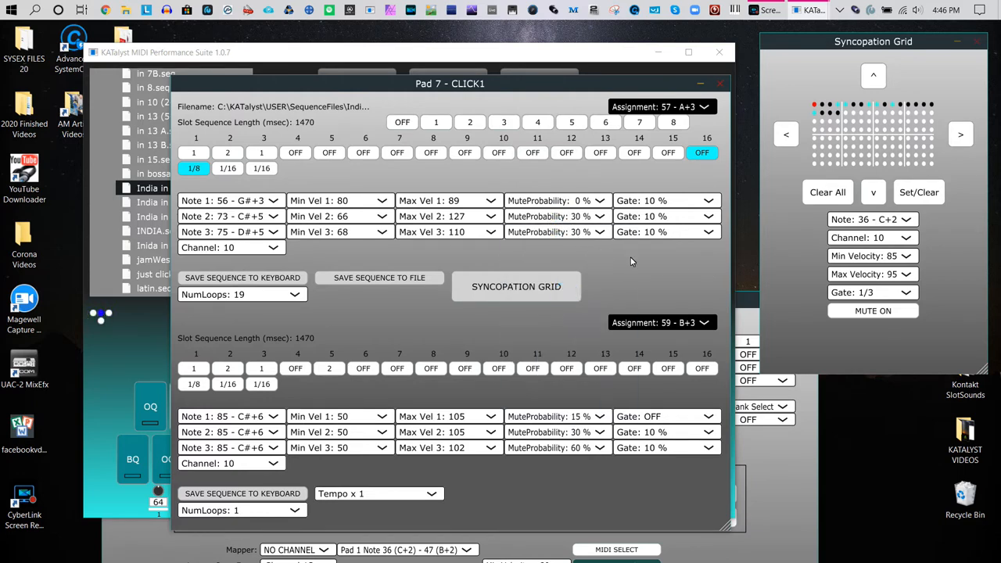
pyautogui.moveTo(595, 251)
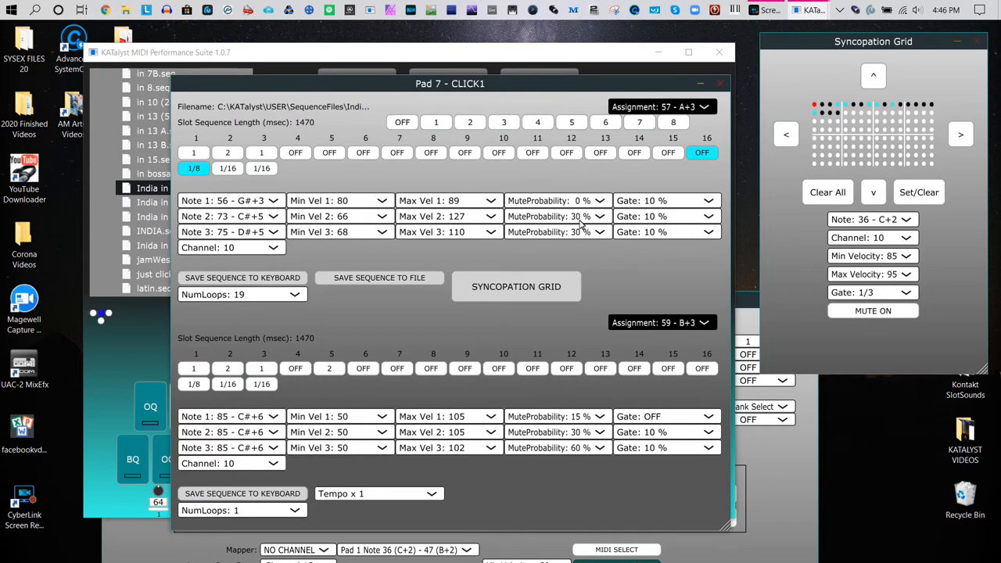
pyautogui.moveTo(581, 243)
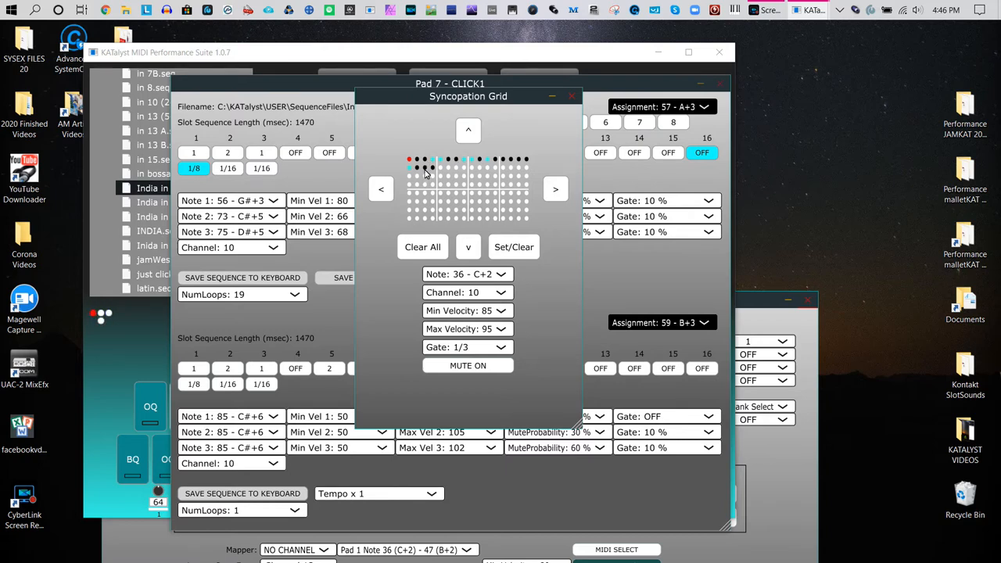
pyautogui.moveTo(618, 264)
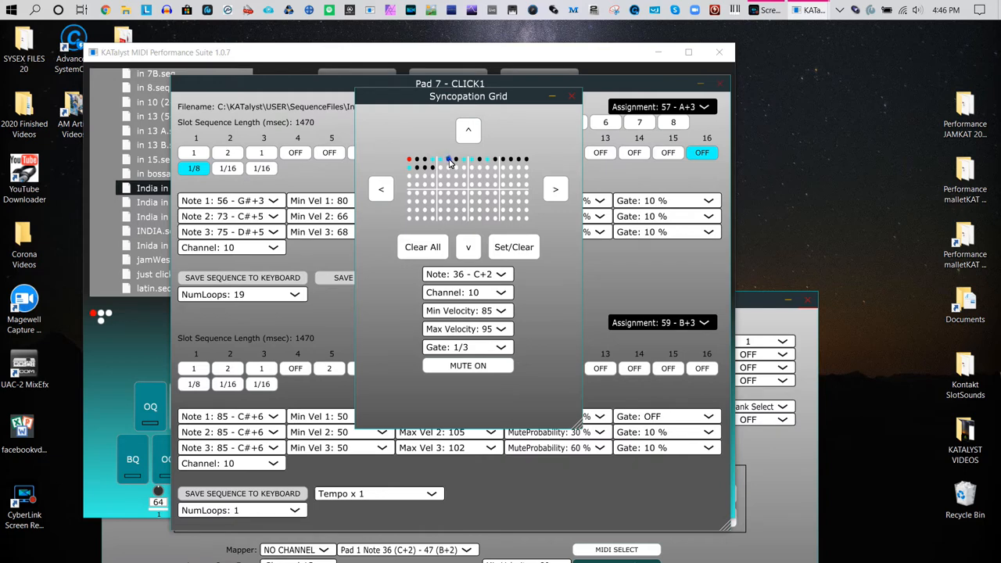
# Select a Syncopation Grid step and switch MUTE ON to MUTE OFF for the C+2 bass drum
pyautogui.click(448, 160)
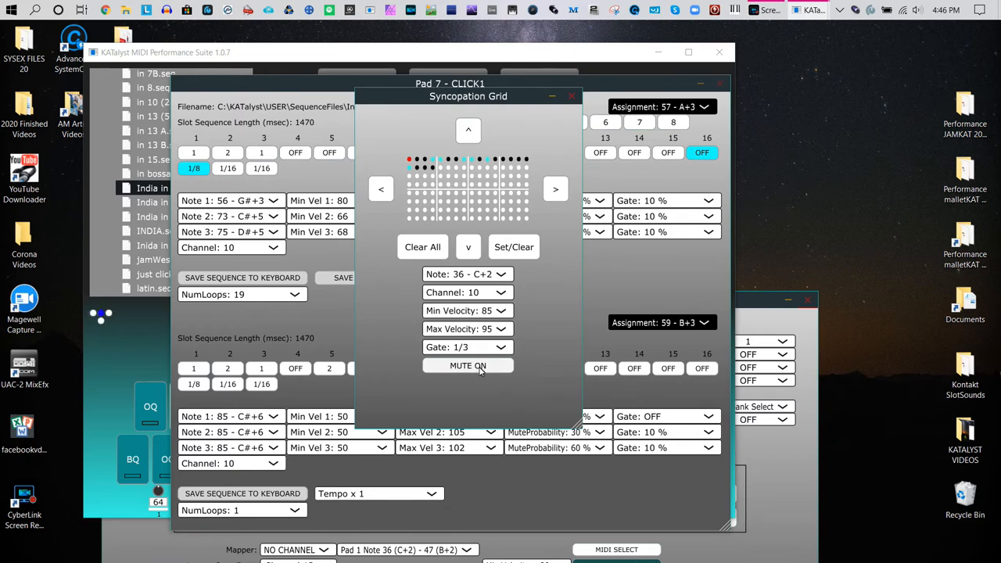
pyautogui.click(468, 366)
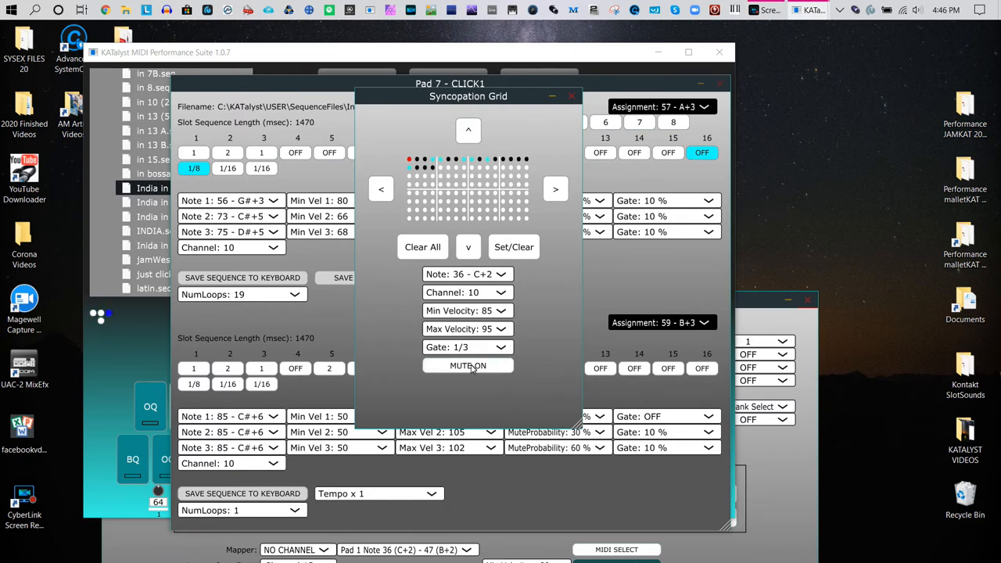
pyautogui.click(468, 365)
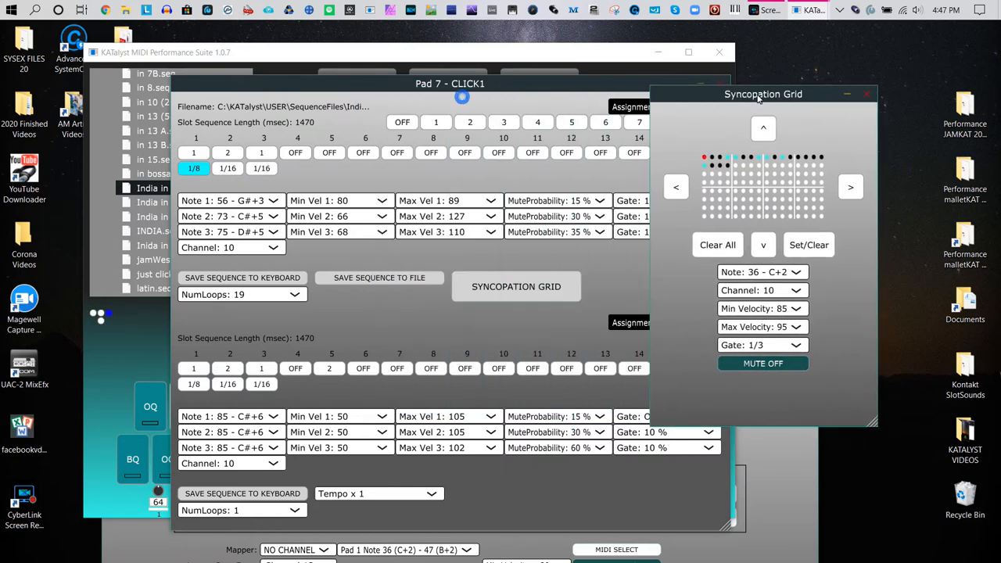
# Move the Pad 7 - CLICK1 window slightly to the right
pyautogui.moveTo(763, 94); pyautogui.dragTo(799, 89)
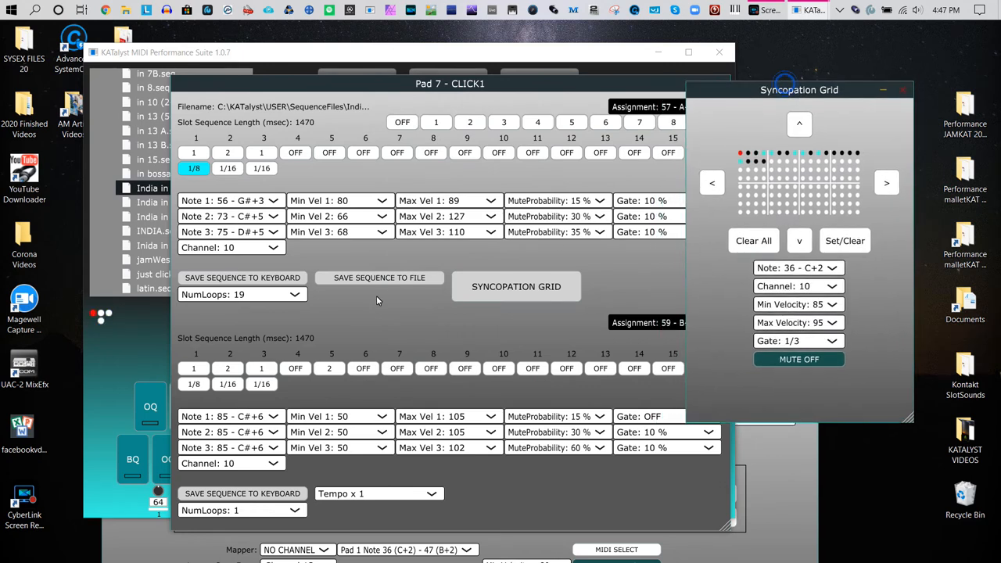
pyautogui.moveTo(374, 304)
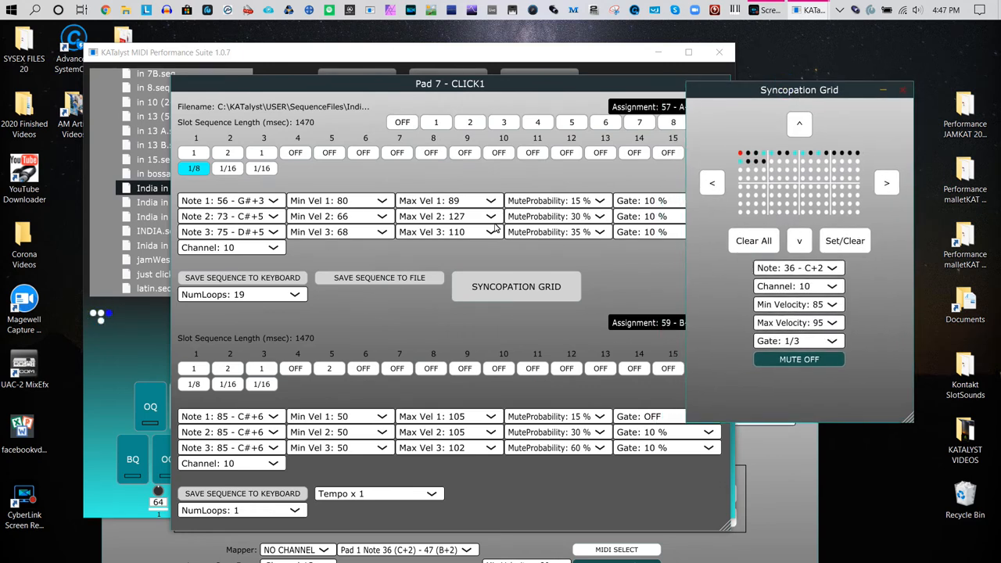
pyautogui.moveTo(364, 241)
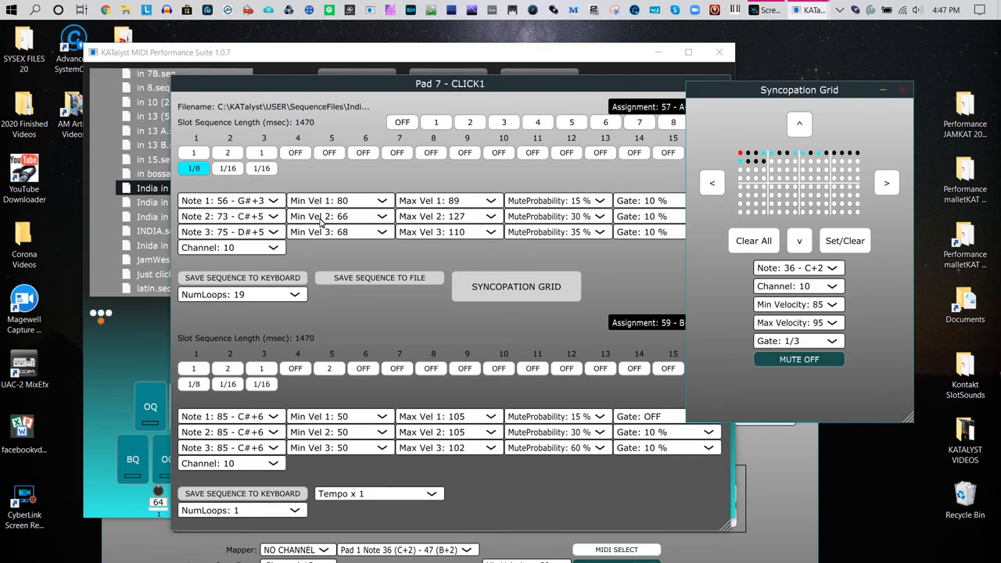
pyautogui.moveTo(329, 223)
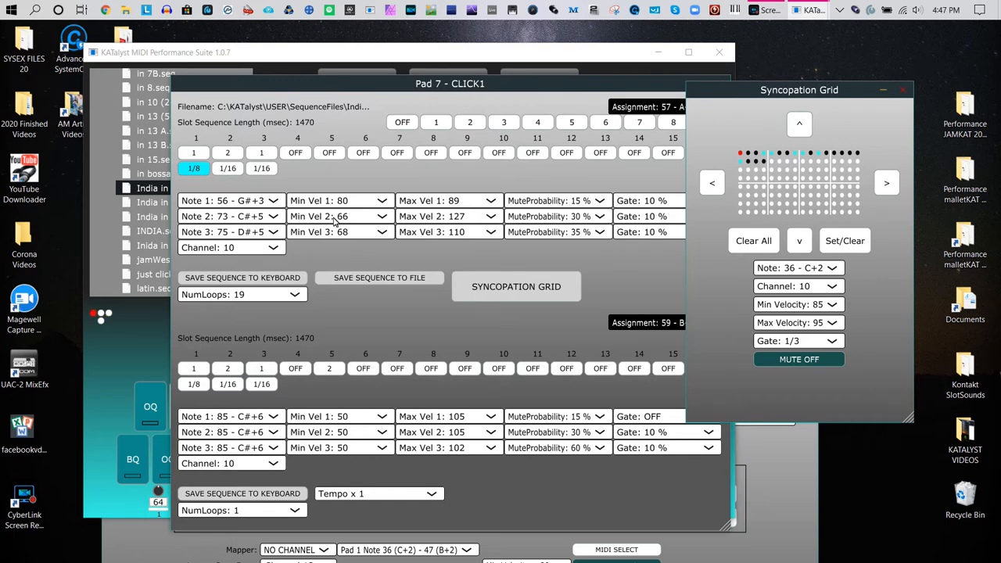
pyautogui.moveTo(433, 222)
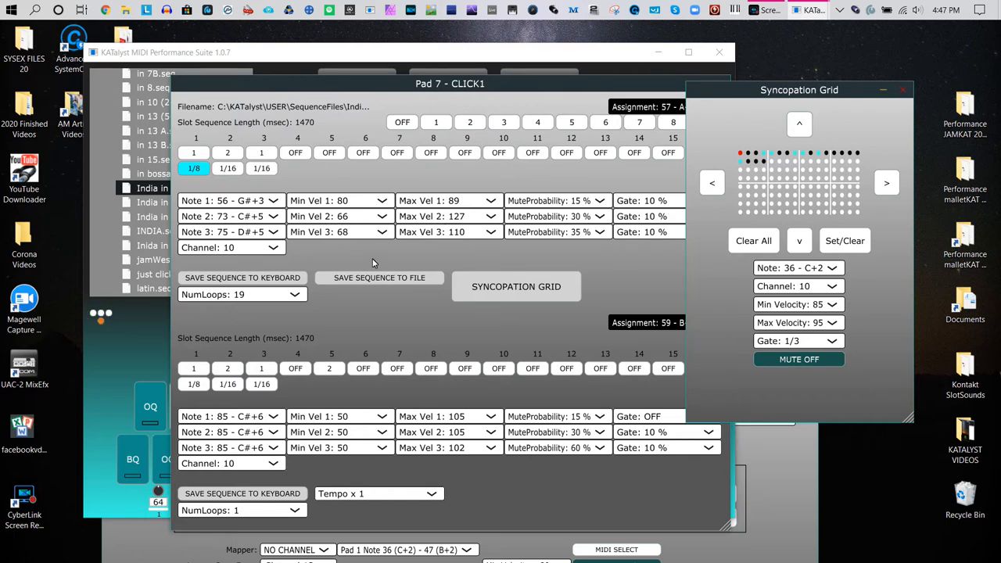
pyautogui.moveTo(582, 236)
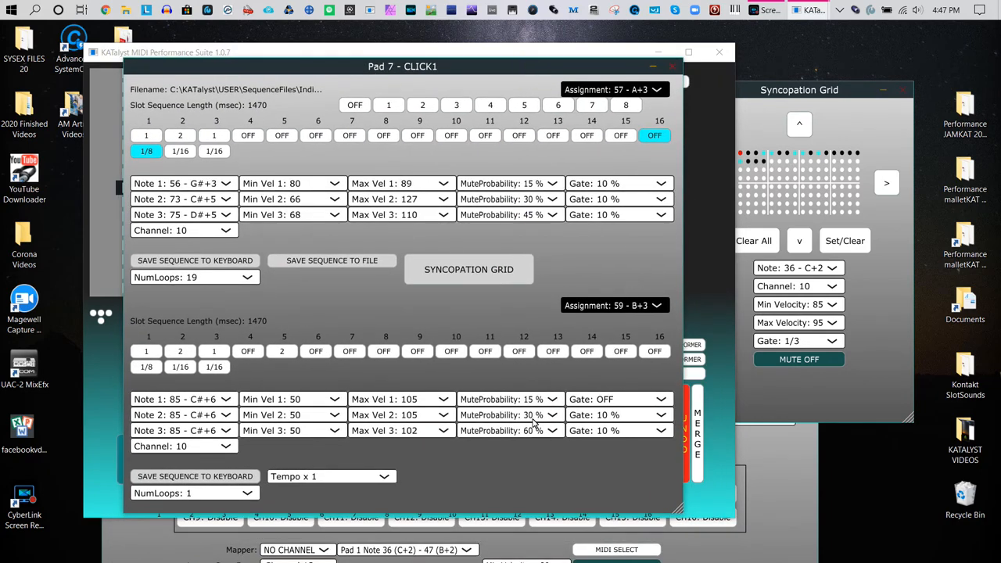
# Set the second slot's mute probabilities, including Note 1 at 15%
pyautogui.click(505, 399)
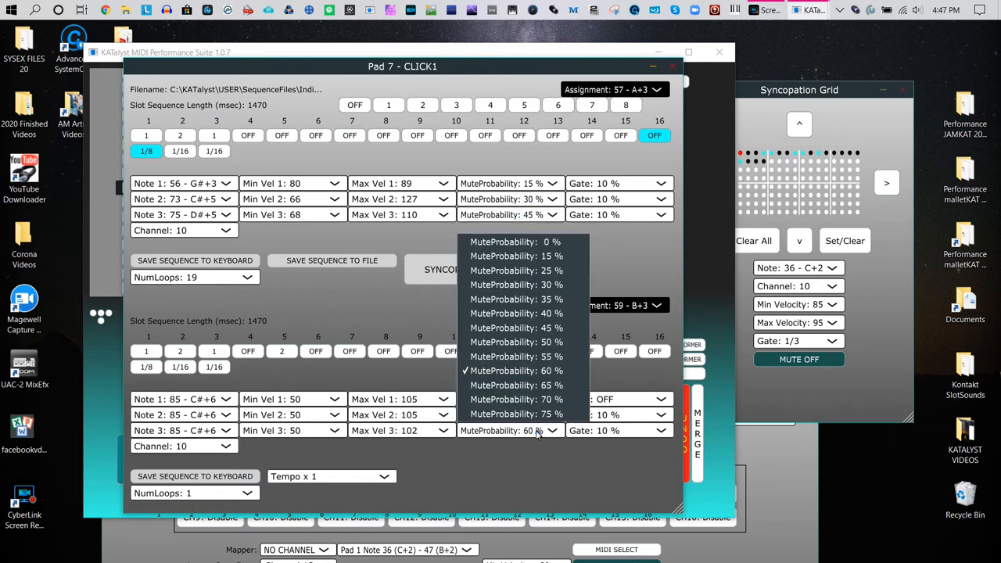
pyautogui.click(516, 241)
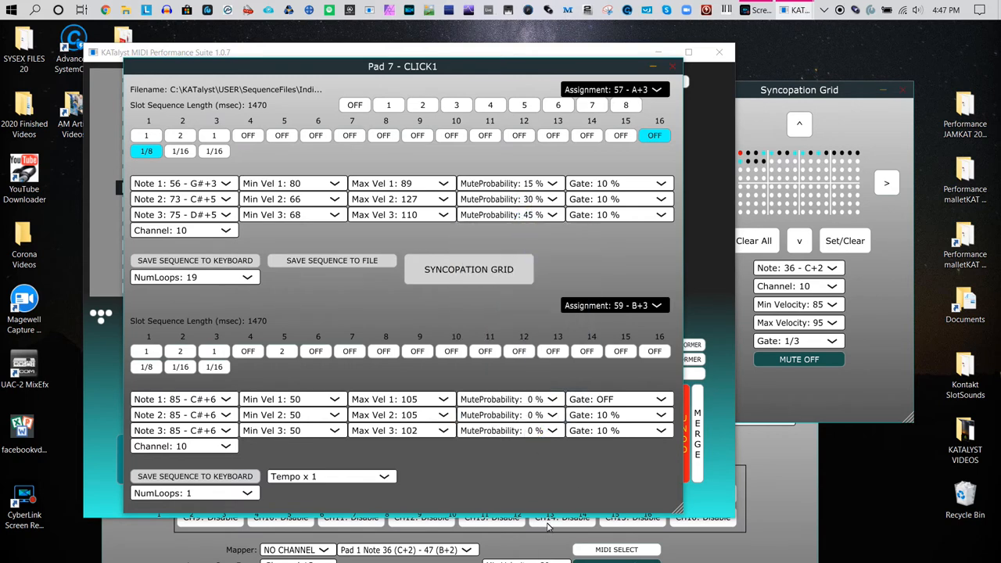
pyautogui.moveTo(550, 480)
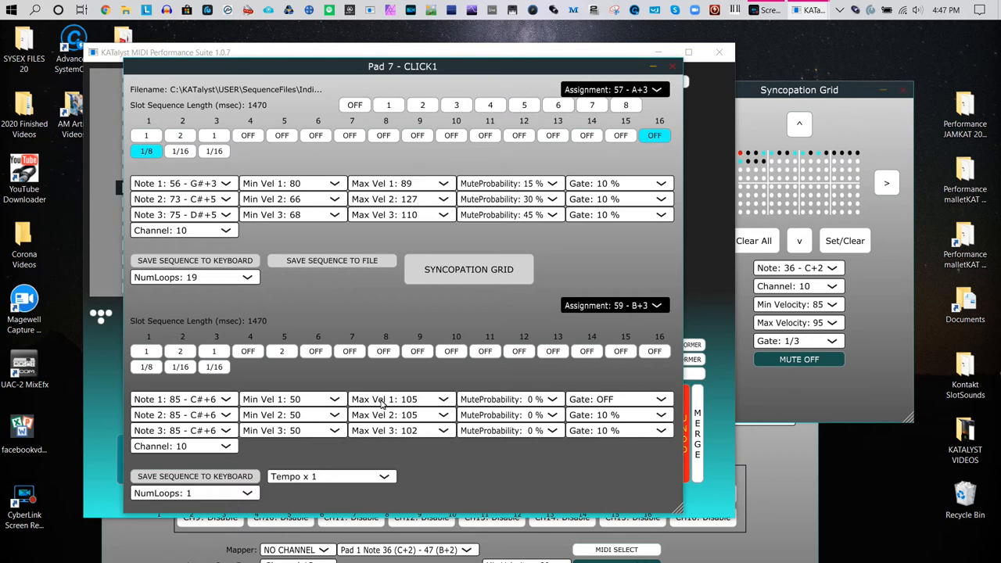
pyautogui.moveTo(340, 444)
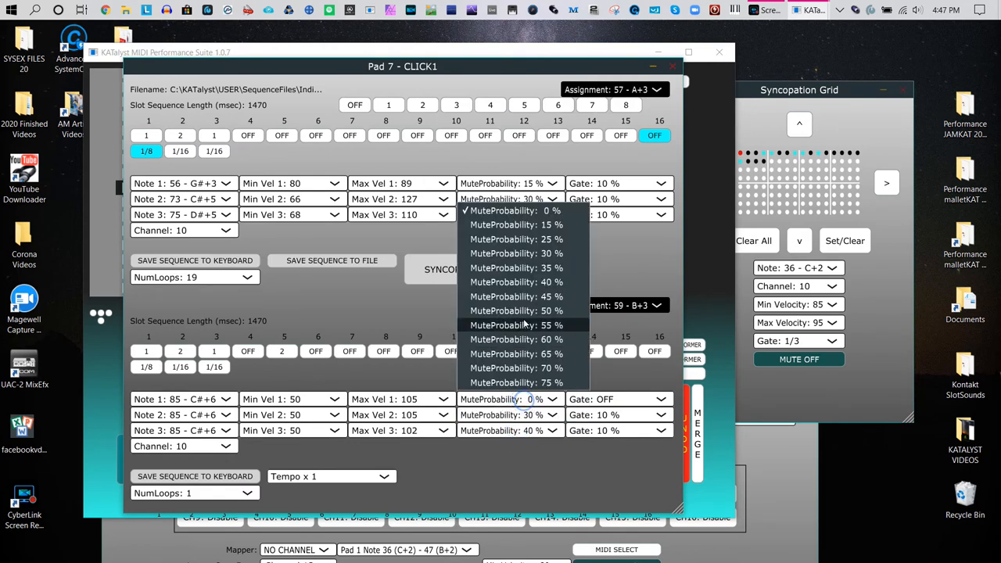
pyautogui.click(516, 311)
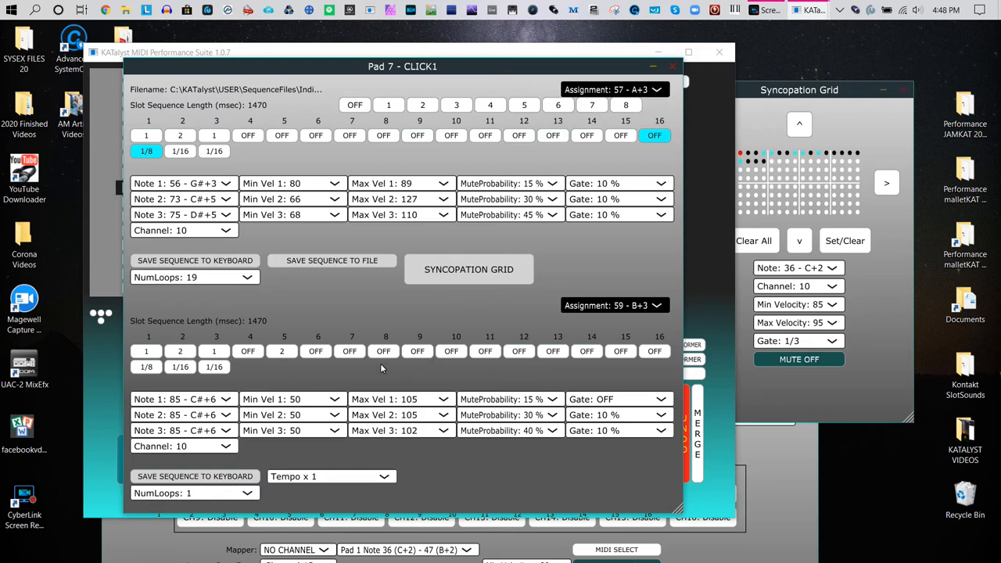
pyautogui.moveTo(417, 55)
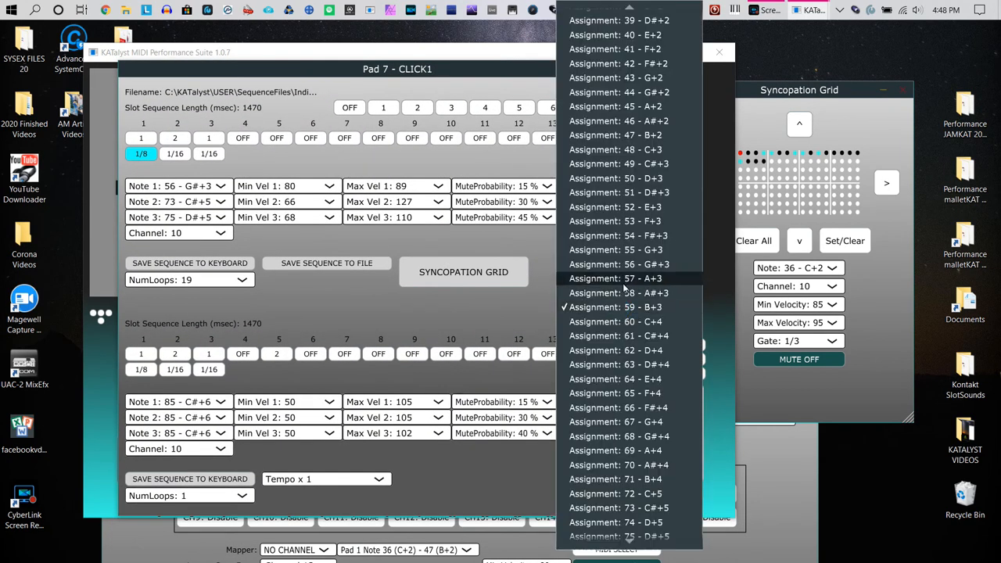
# Choose 'Assignment: 57 - A+3' for the second CLICK1 slot
pyautogui.click(616, 278)
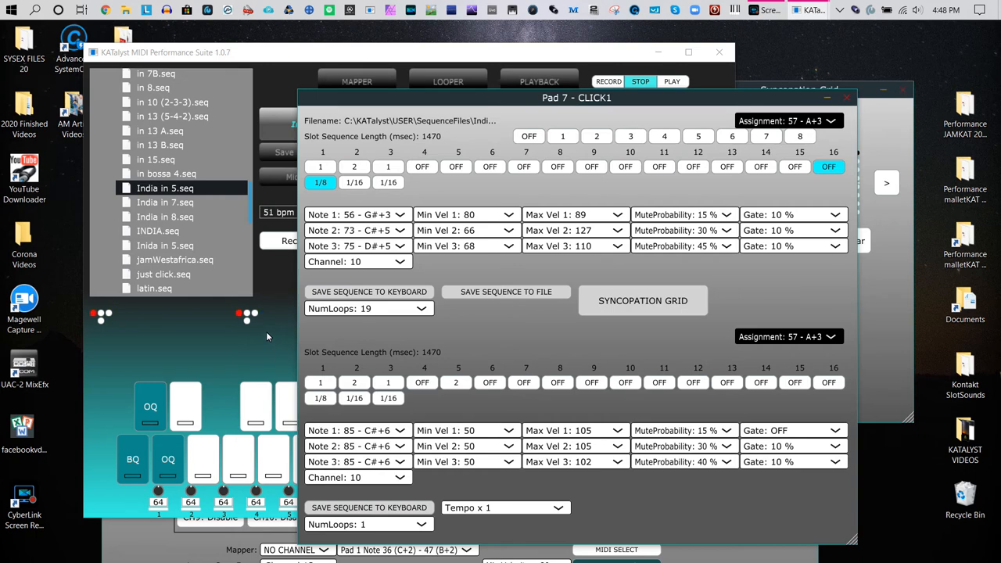
pyautogui.moveTo(258, 342)
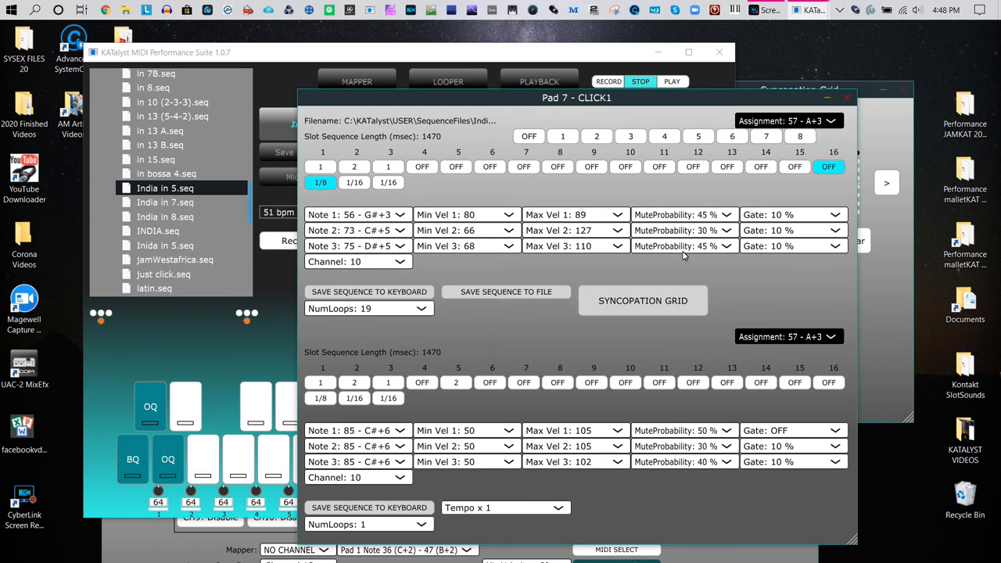
# Bring the Syncopation Grid window to the front
pyautogui.click(643, 301)
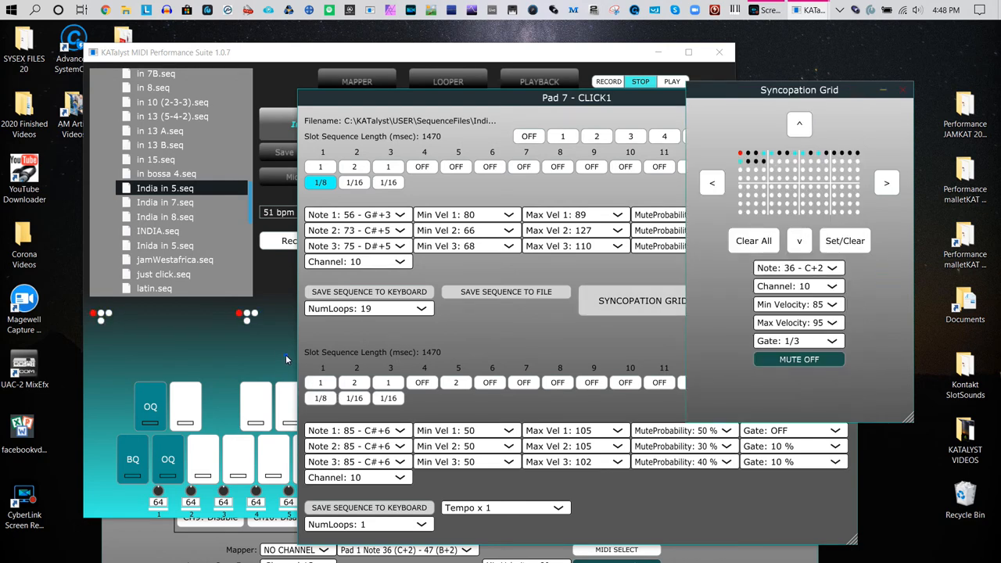
pyautogui.click(448, 81)
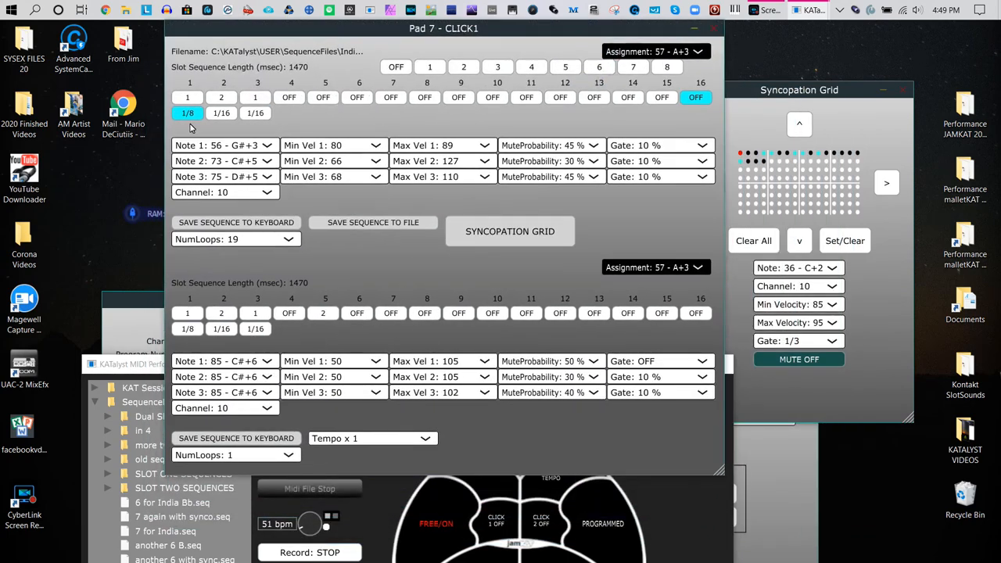
pyautogui.moveTo(552, 445)
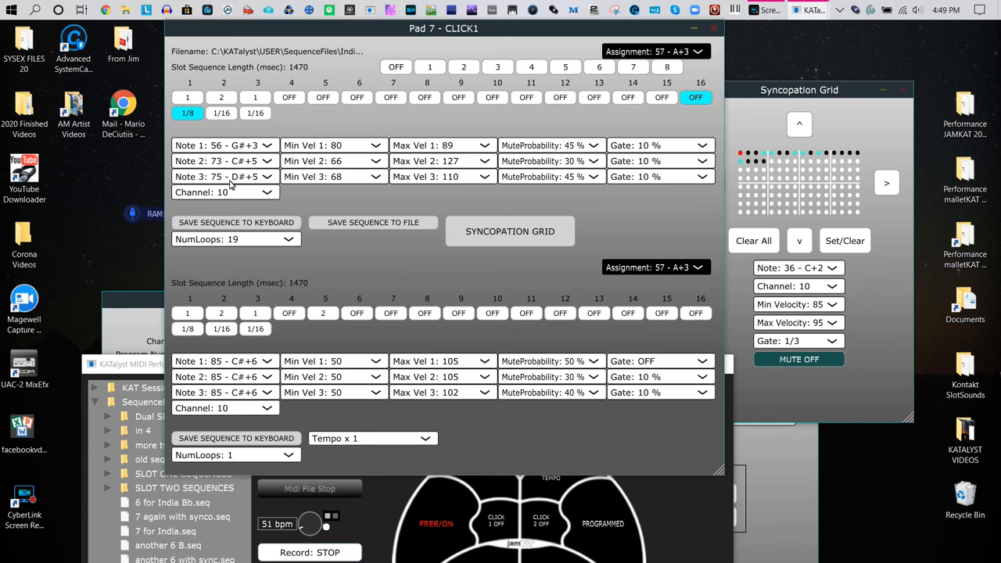
pyautogui.moveTo(259, 398)
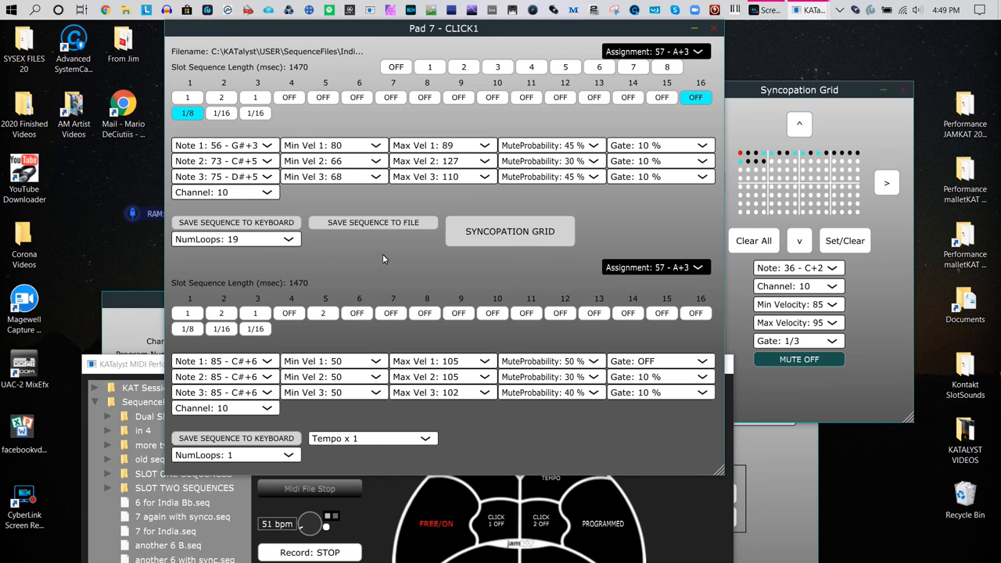
pyautogui.moveTo(384, 274)
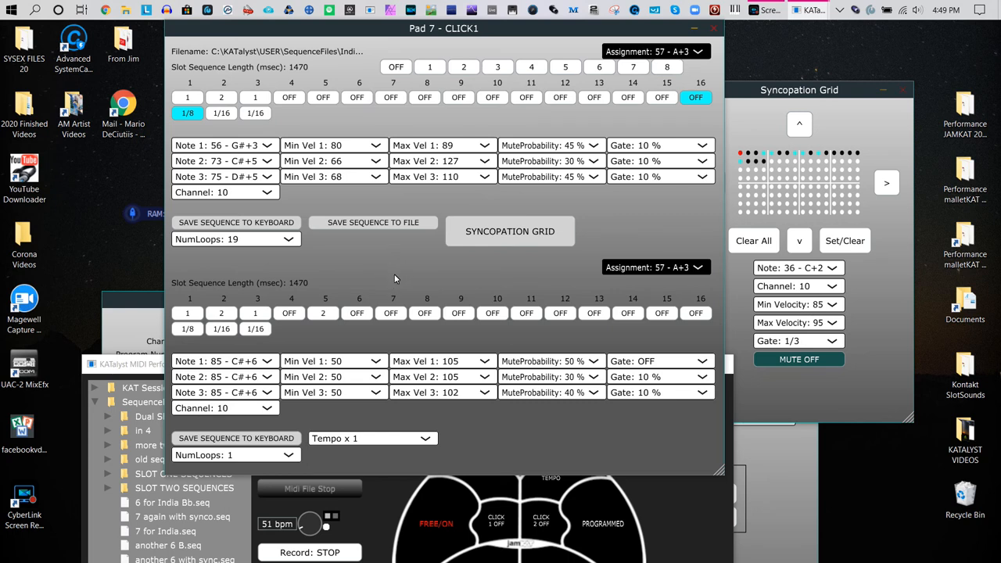
pyautogui.moveTo(397, 279)
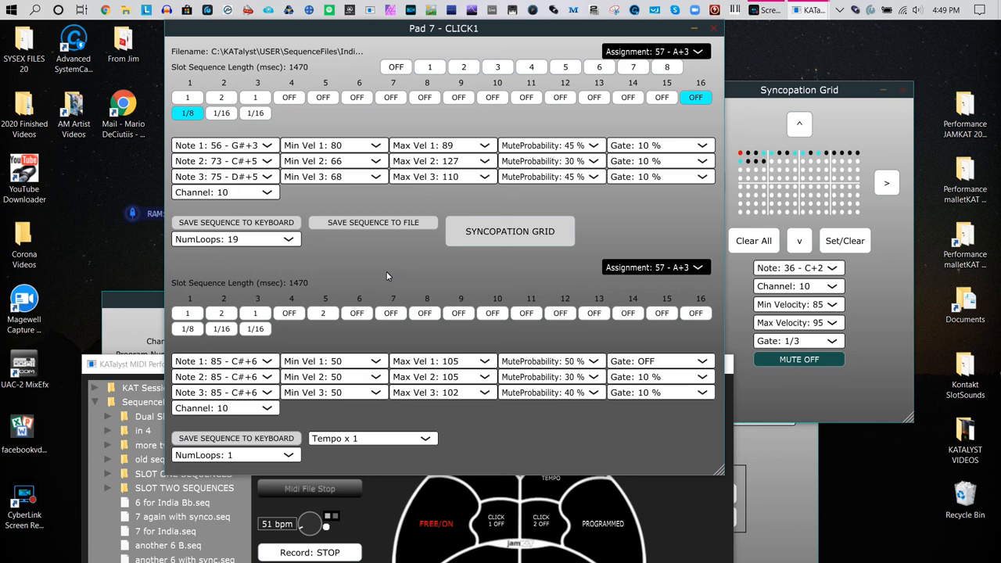
pyautogui.moveTo(429, 368)
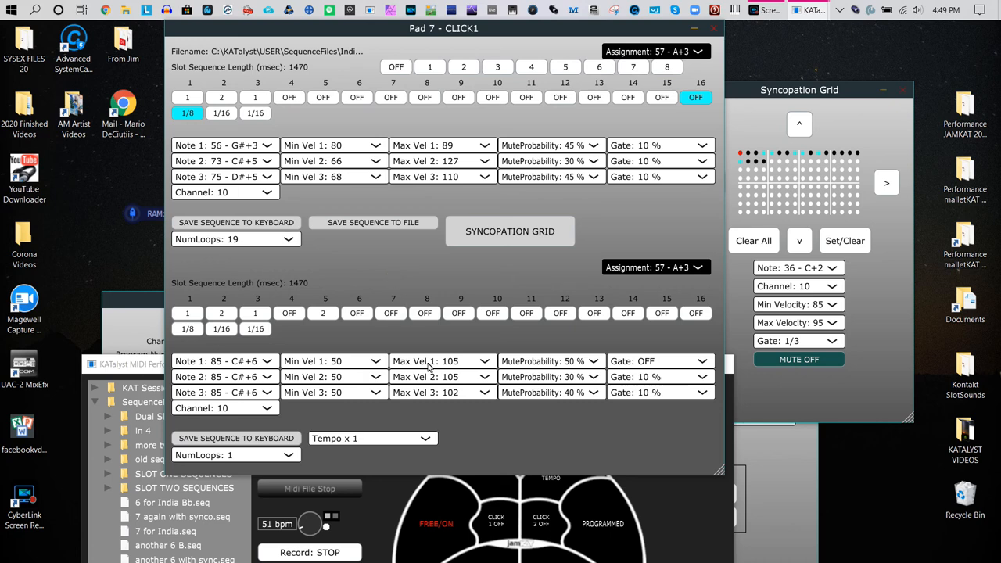
pyautogui.moveTo(704, 516)
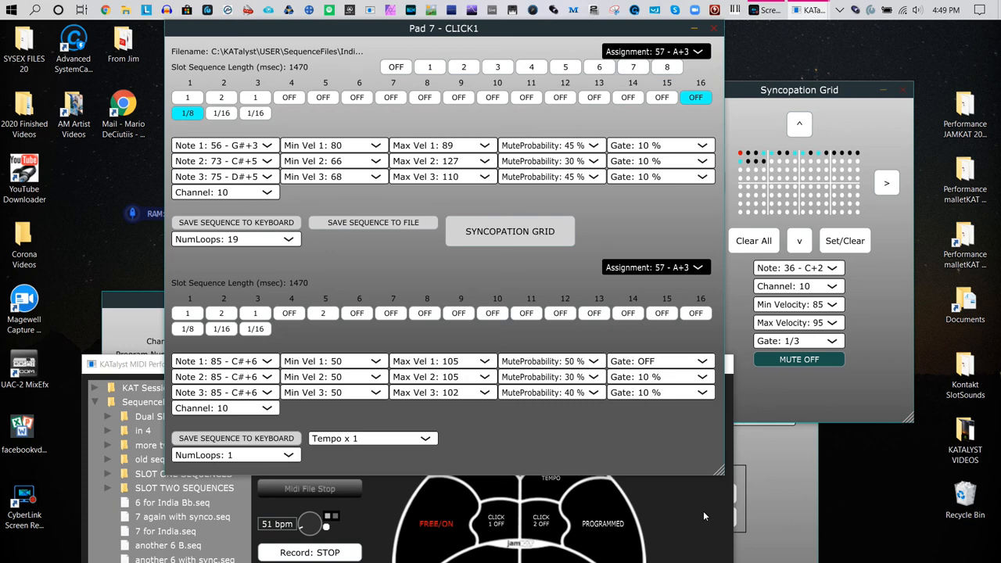
pyautogui.moveTo(439, 439)
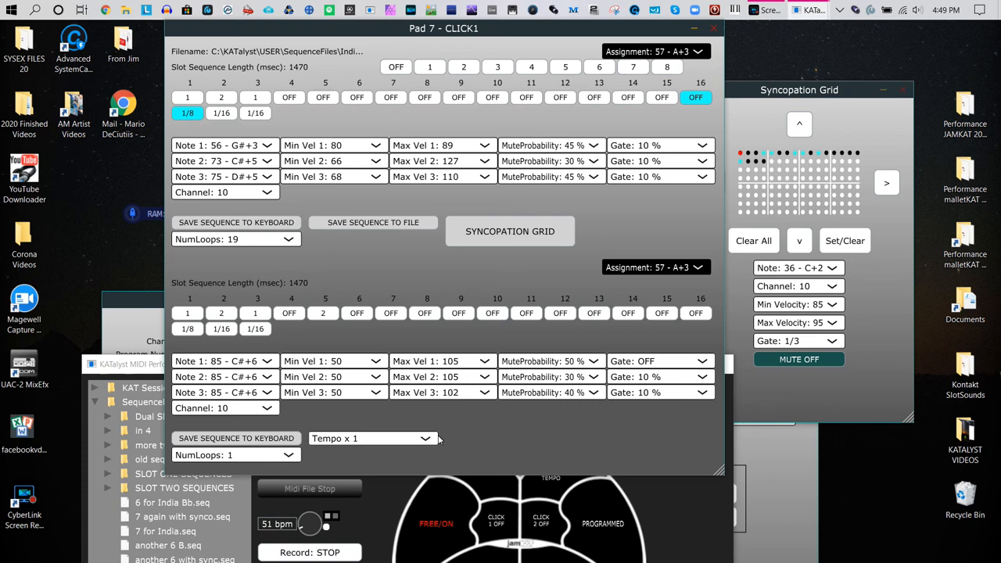